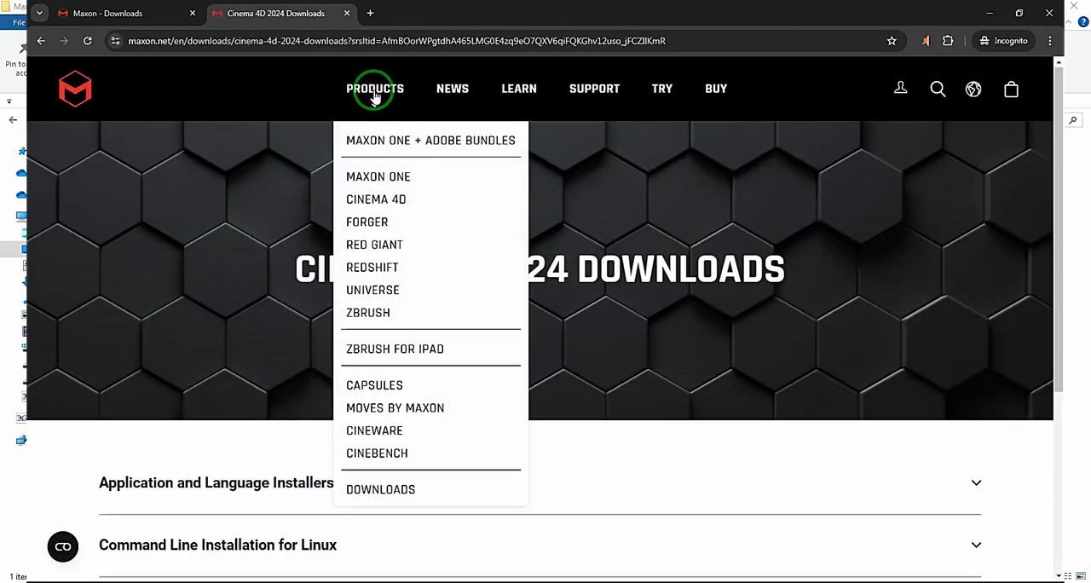
- Reach the Cinema 4D trial page and request the Maxon App 2025.4.1 download, prompting sign-in
click(375, 200)
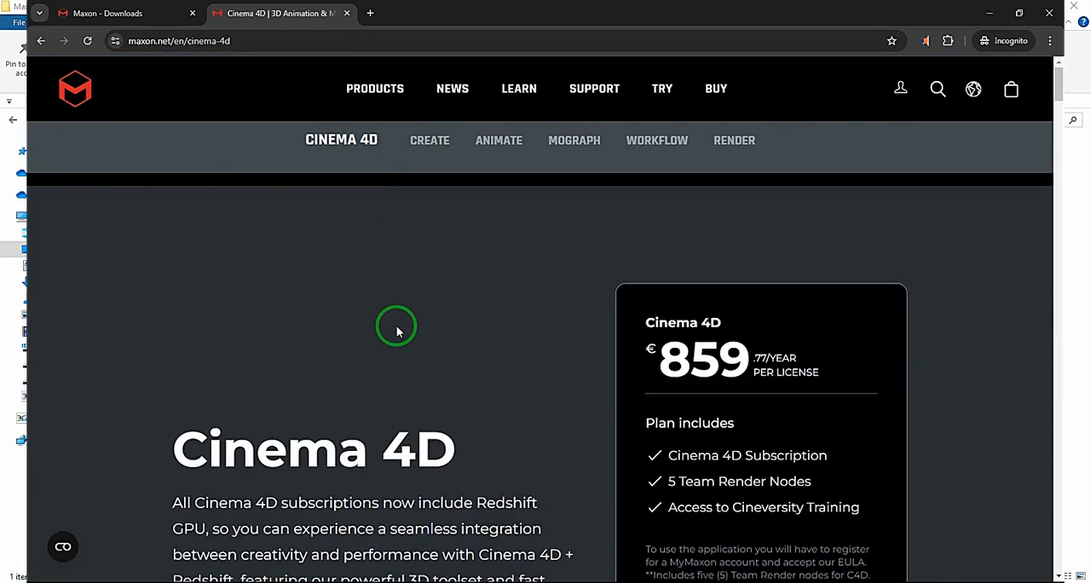
scroll(down, 3)
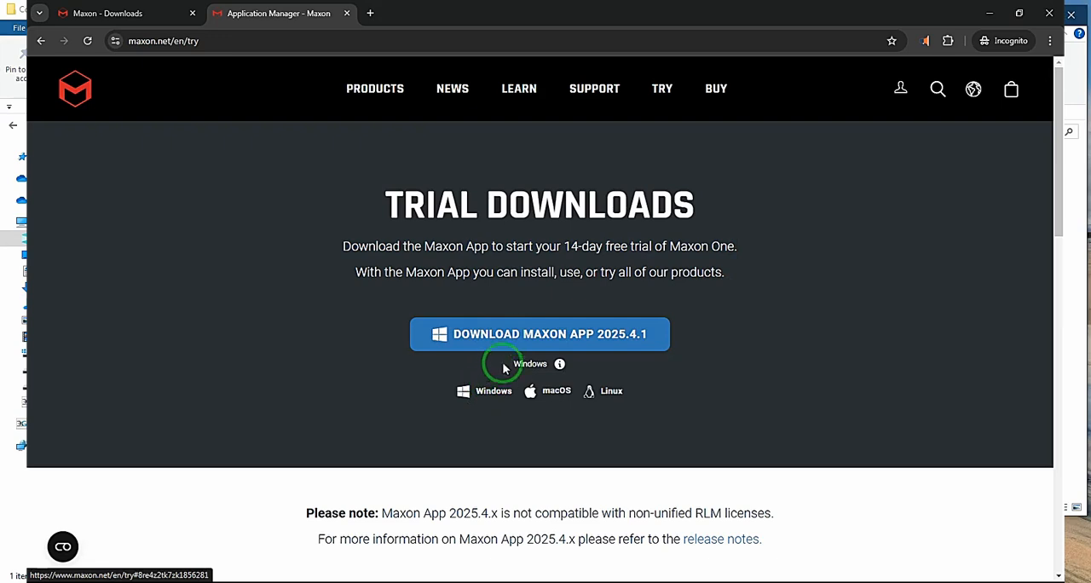
click(538, 334)
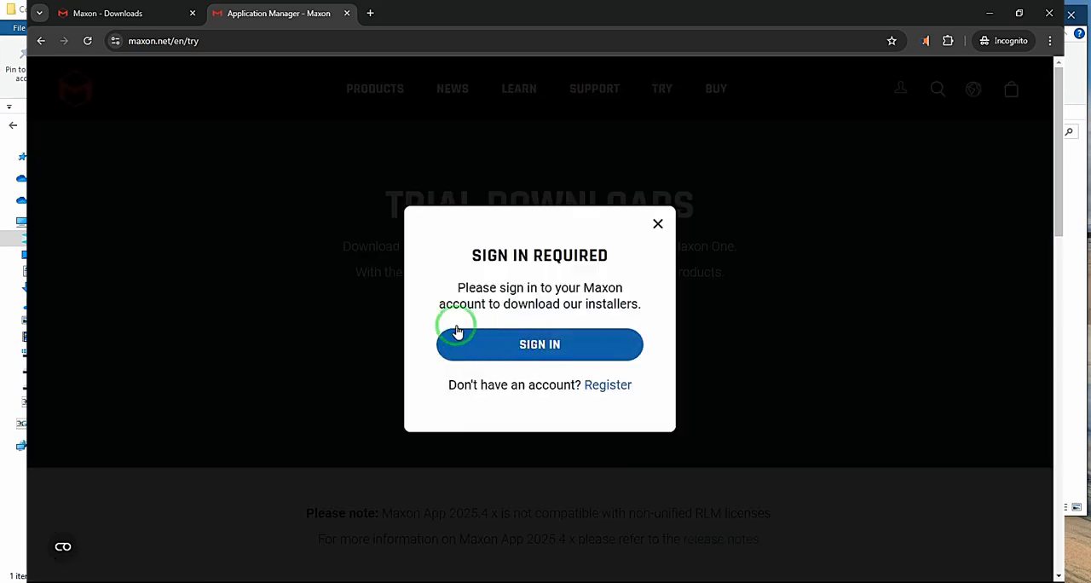
mouse_move(657, 225)
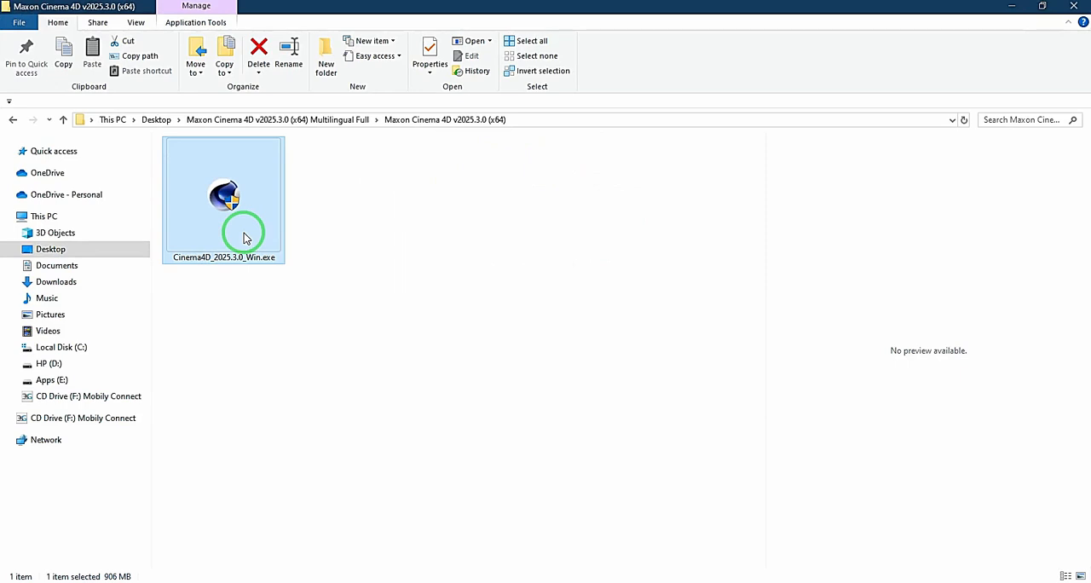
mouse_move(246, 237)
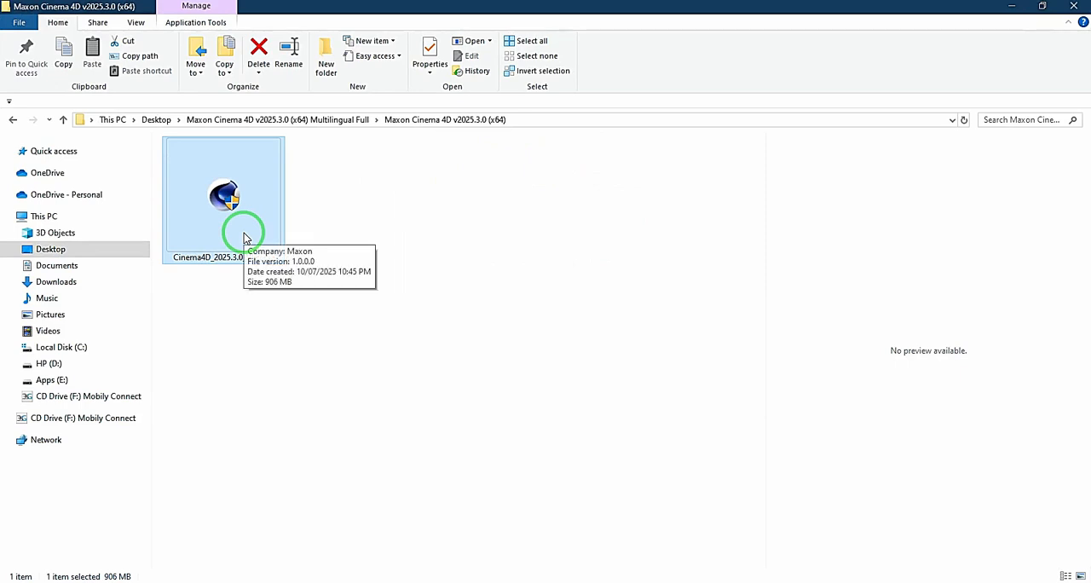
mouse_move(235, 213)
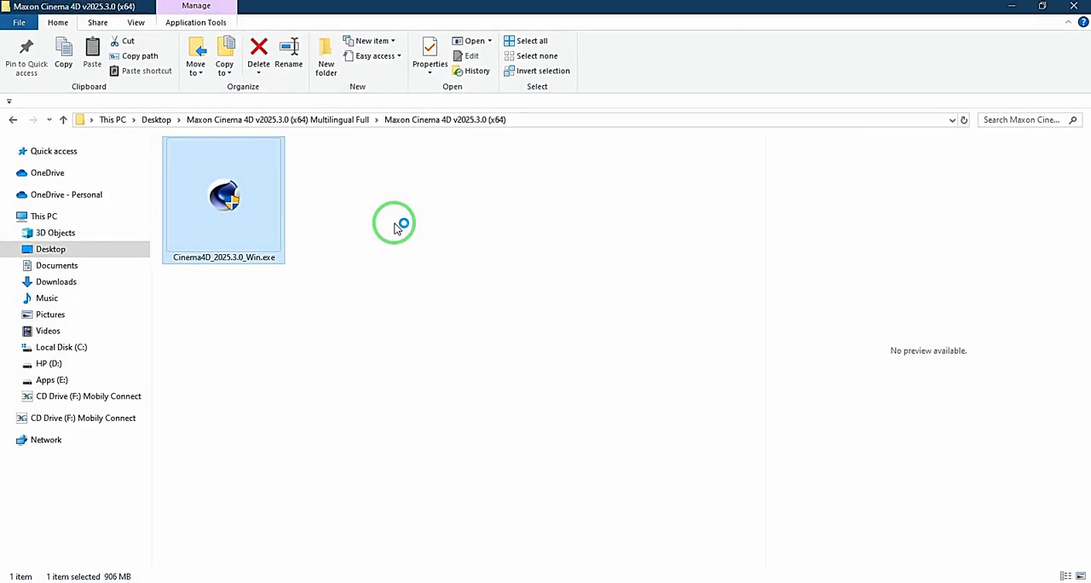
- Run Cinema4D_2025.3.0_Win.exe and allow User Account Control so the Setup Wizard opens
double_click(223, 198)
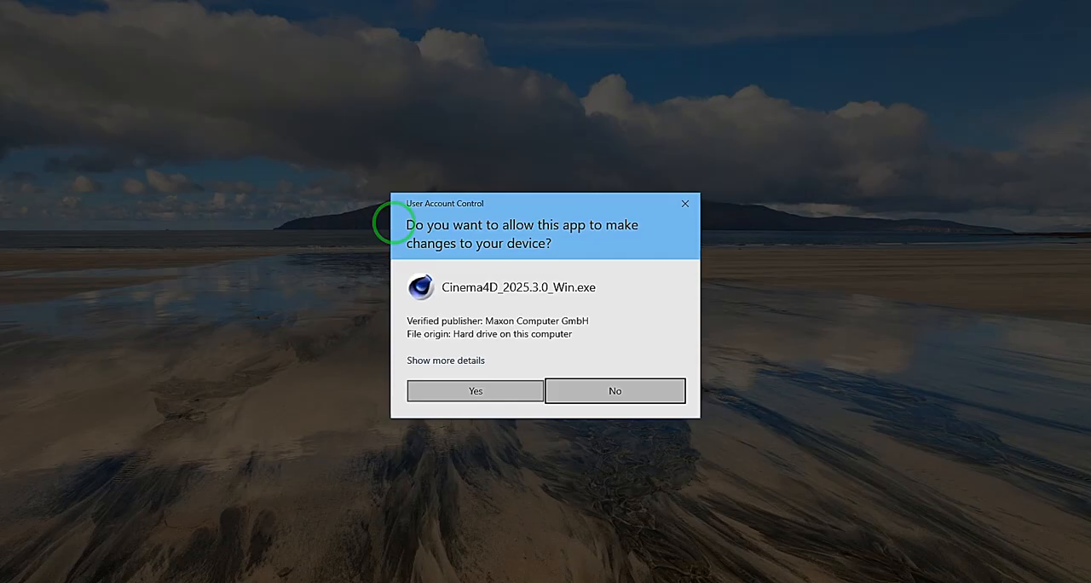
click(474, 390)
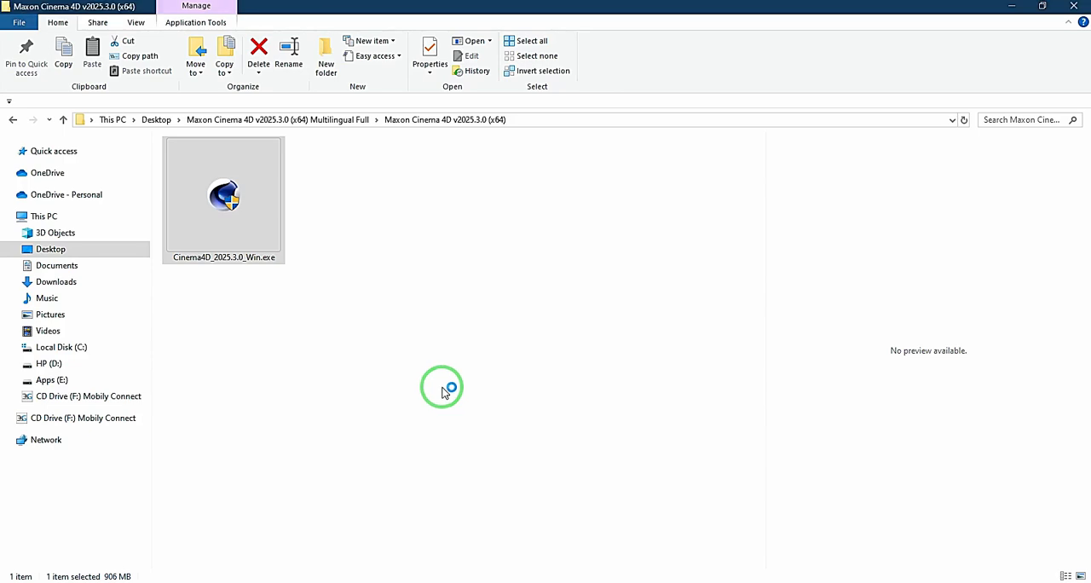
double_click(223, 196)
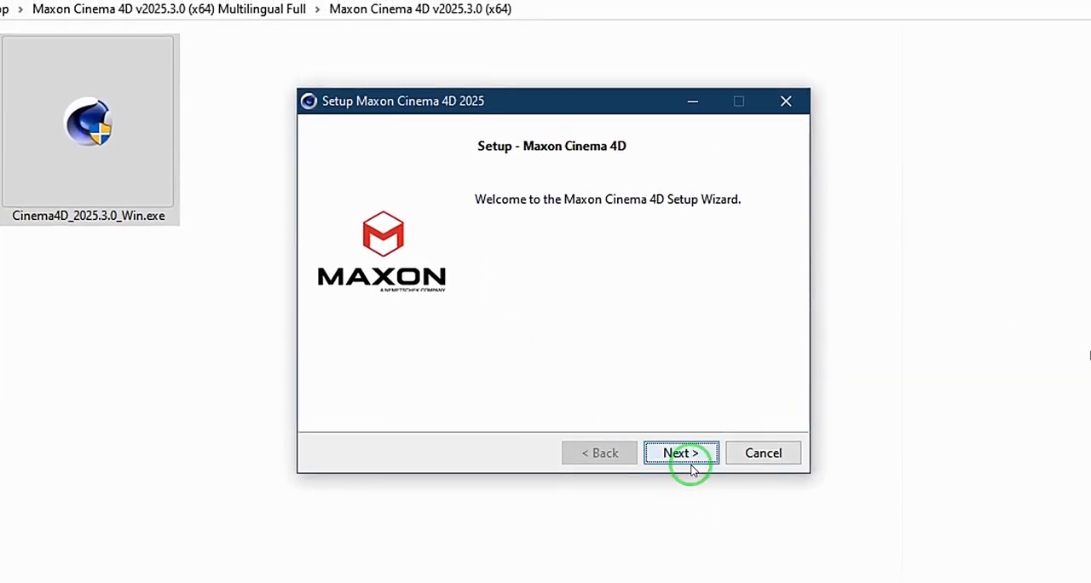
- Advance setup with the installation directory set to E:\Program Files\Maxon Cinema 4D
click(680, 453)
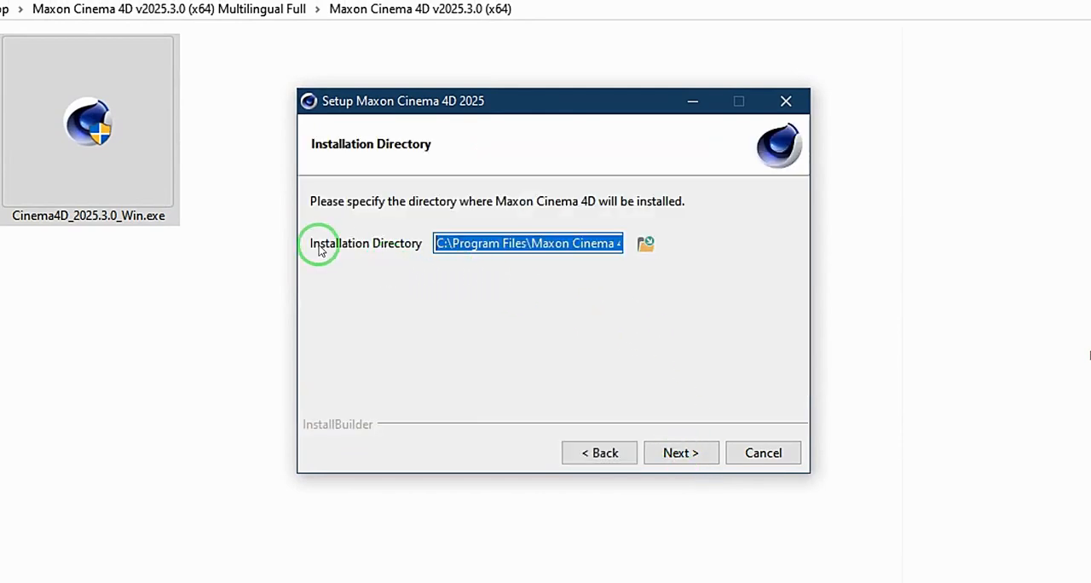
mouse_move(394, 251)
text(E)
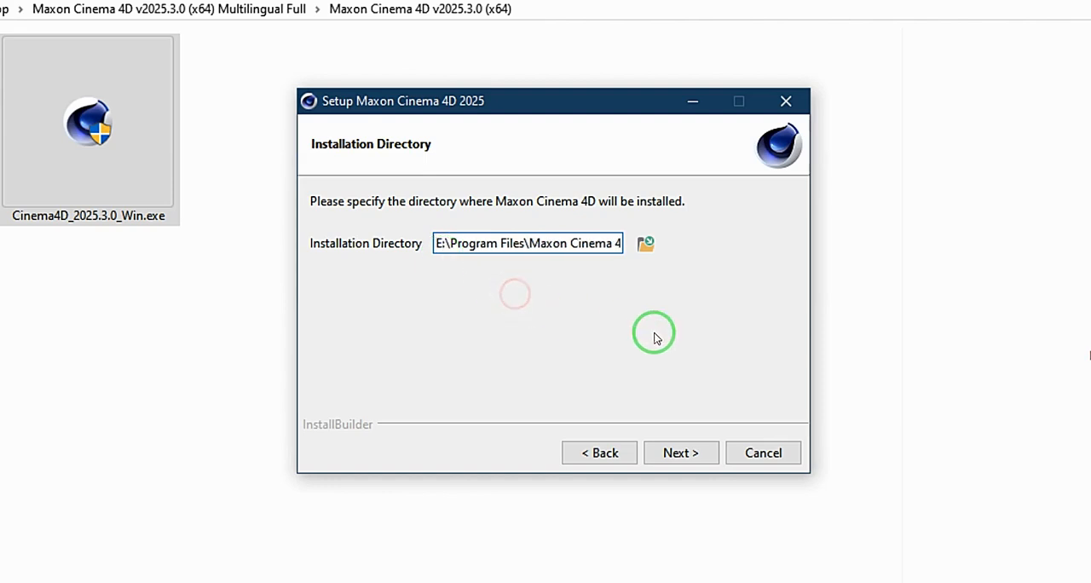
click(680, 453)
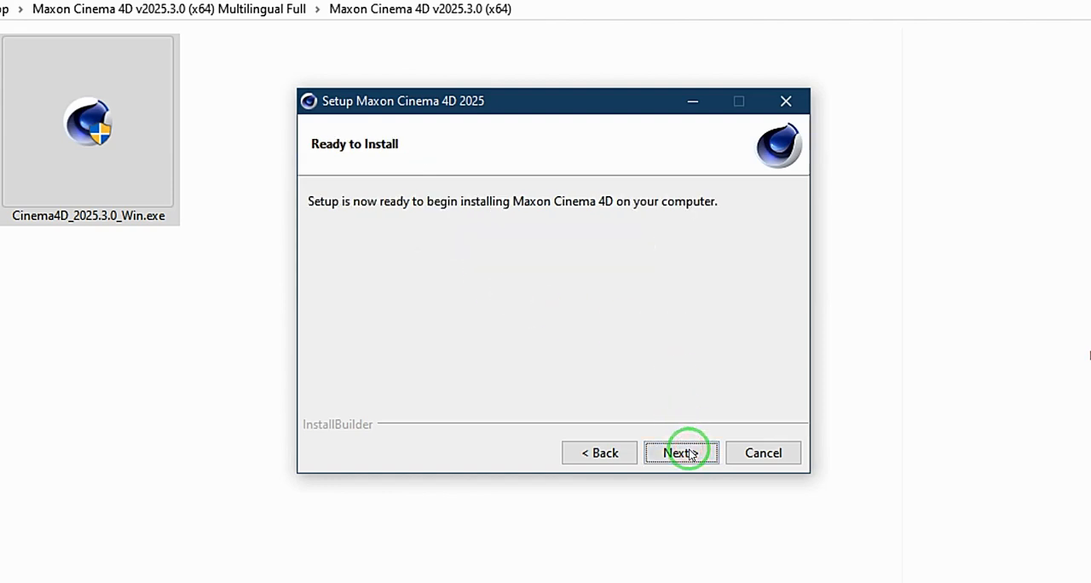
- Start the Cinema 4D installation and let it run to completion
click(682, 453)
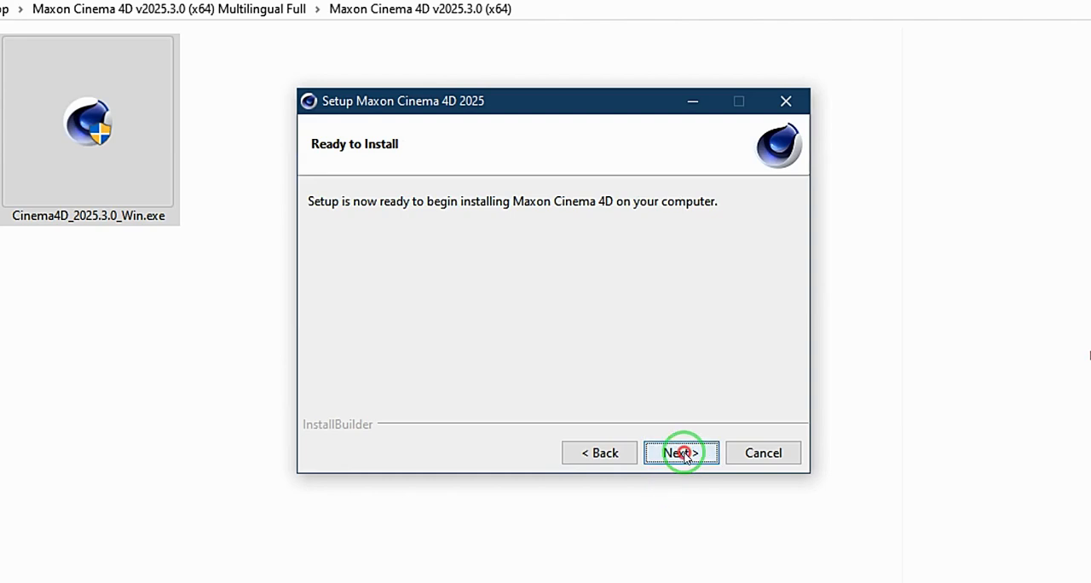
click(681, 453)
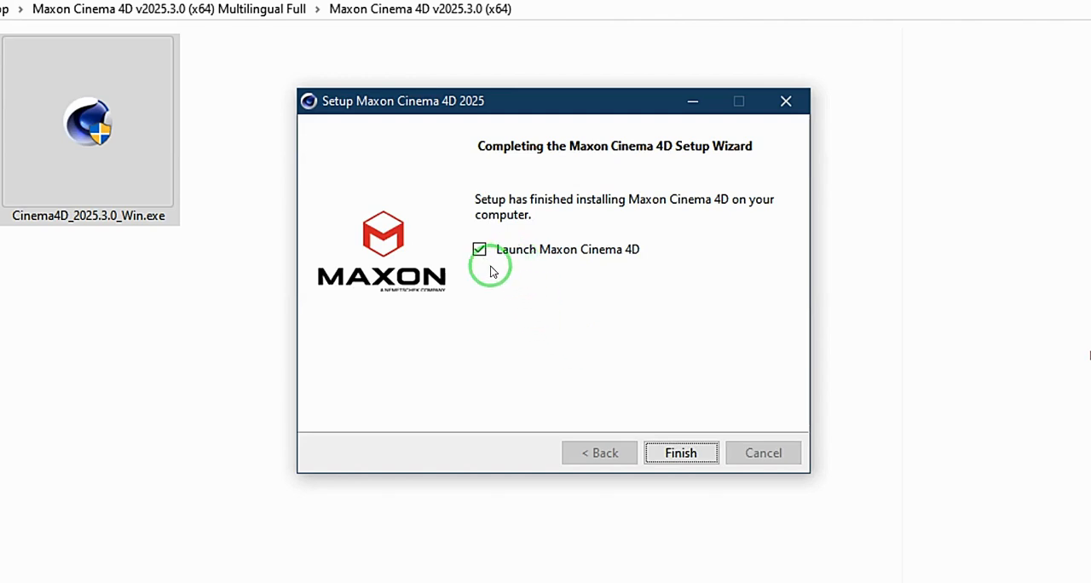
mouse_move(520, 259)
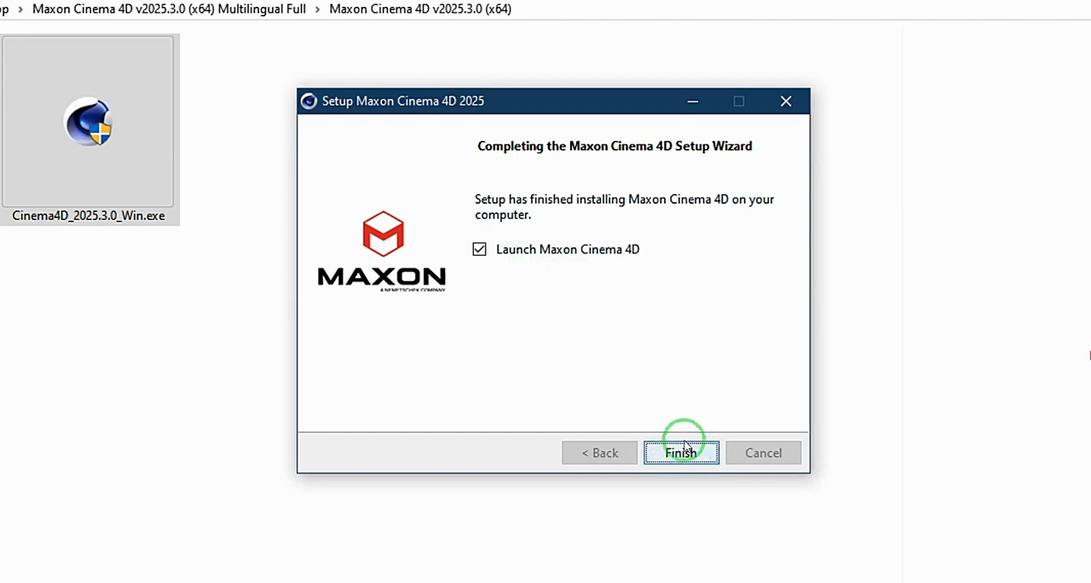
- Finish setup so Cinema 4D 2025.3.0 launches with an empty untitled scene
click(681, 454)
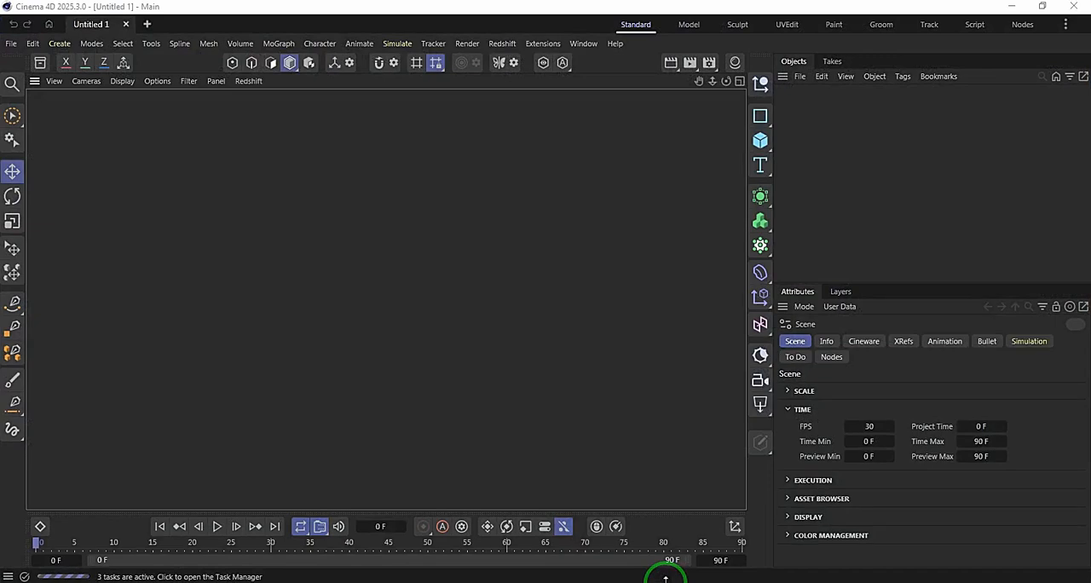
mouse_move(588, 451)
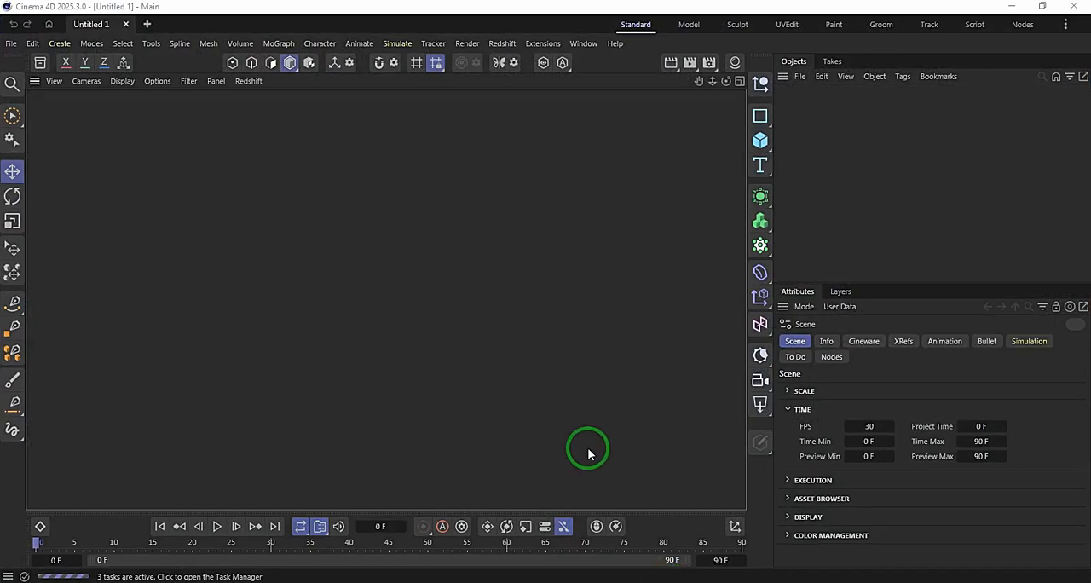
mouse_move(418, 219)
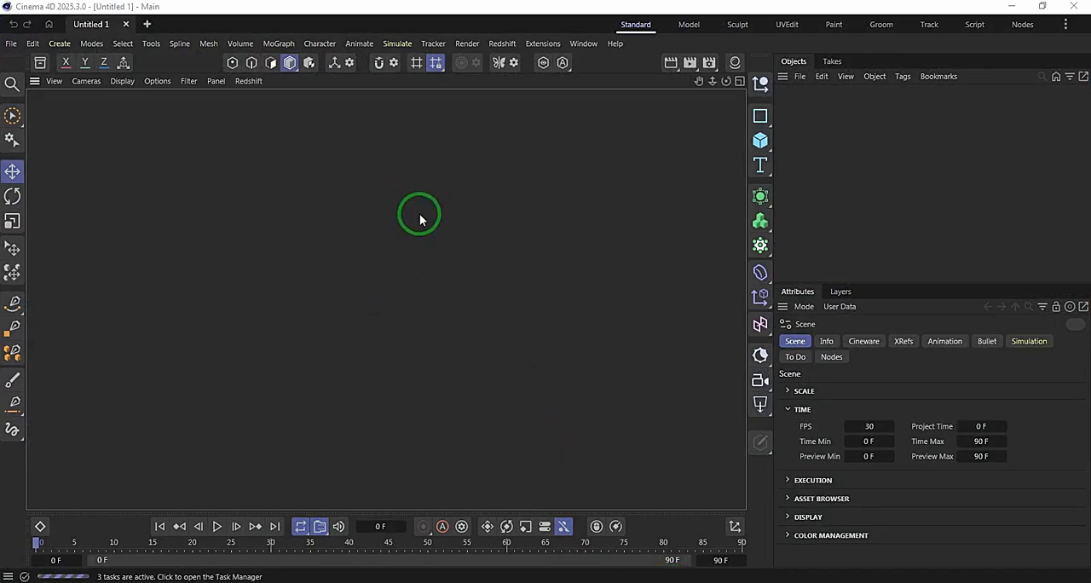
- Check Help > About for build 2025.3.0, then browse the Window and Redshift menus
click(613, 44)
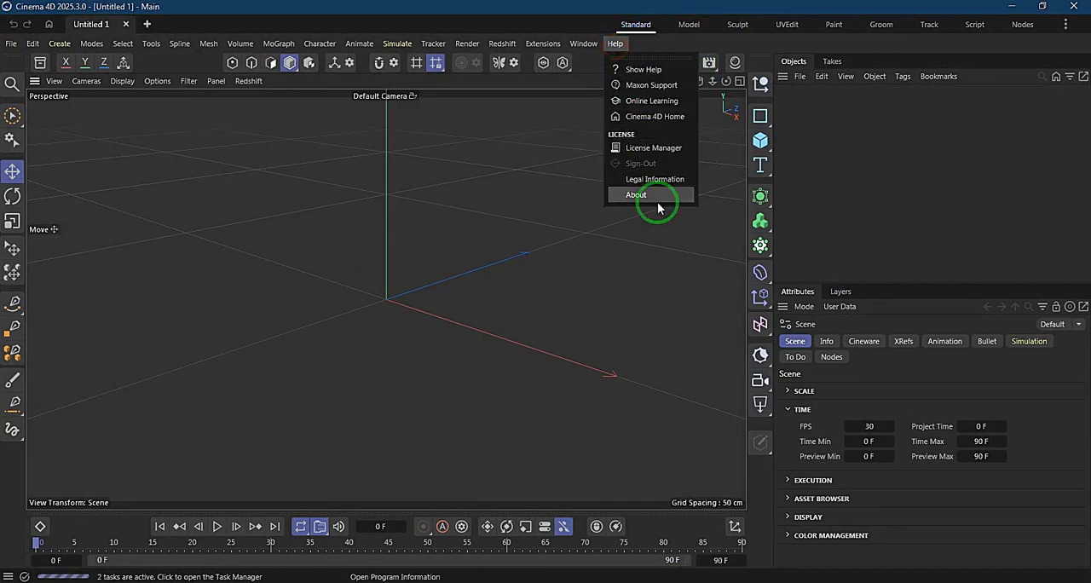
click(635, 194)
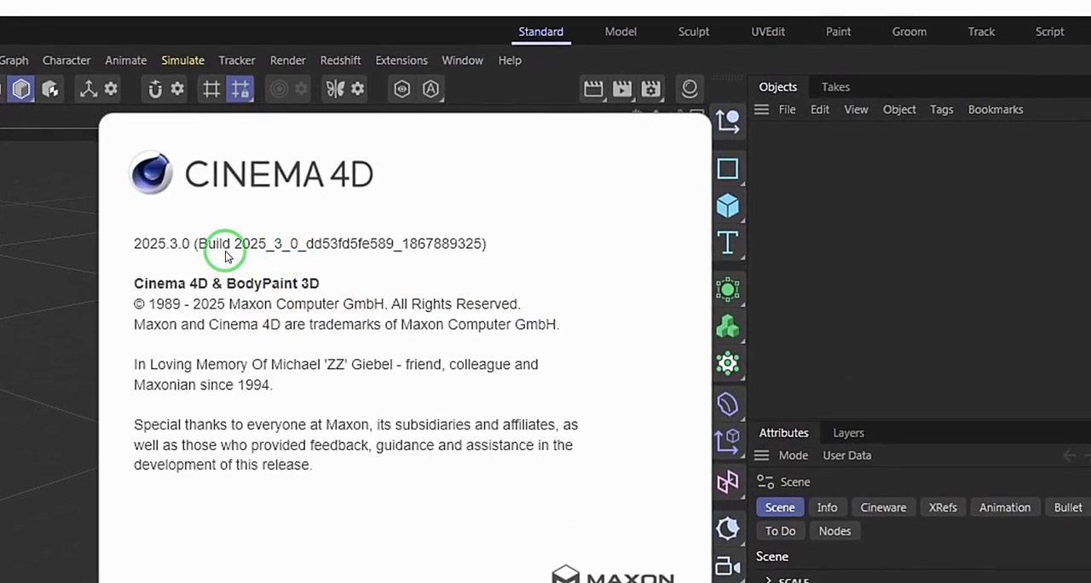
mouse_move(291, 252)
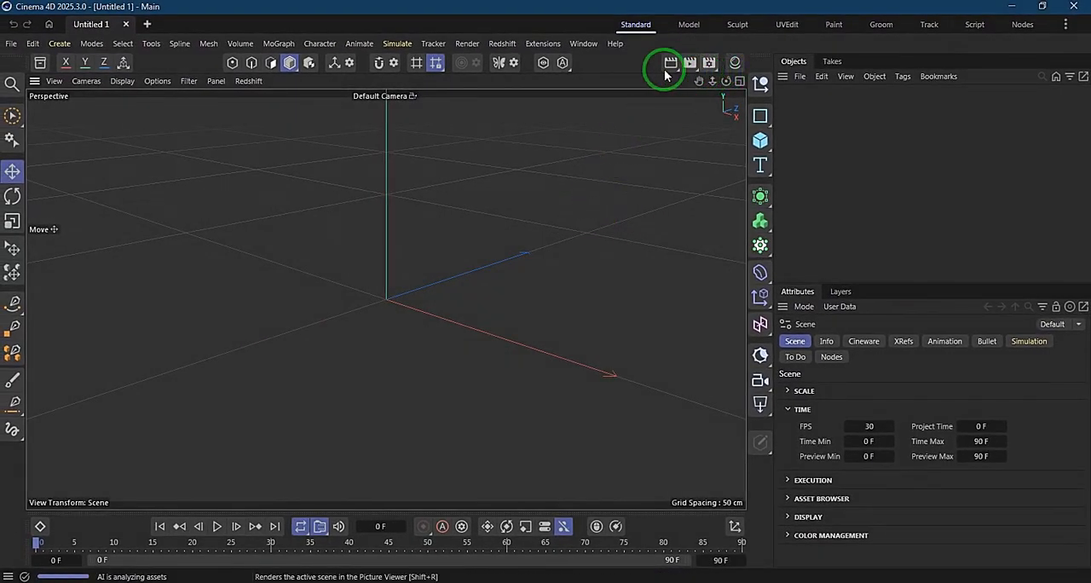
click(583, 45)
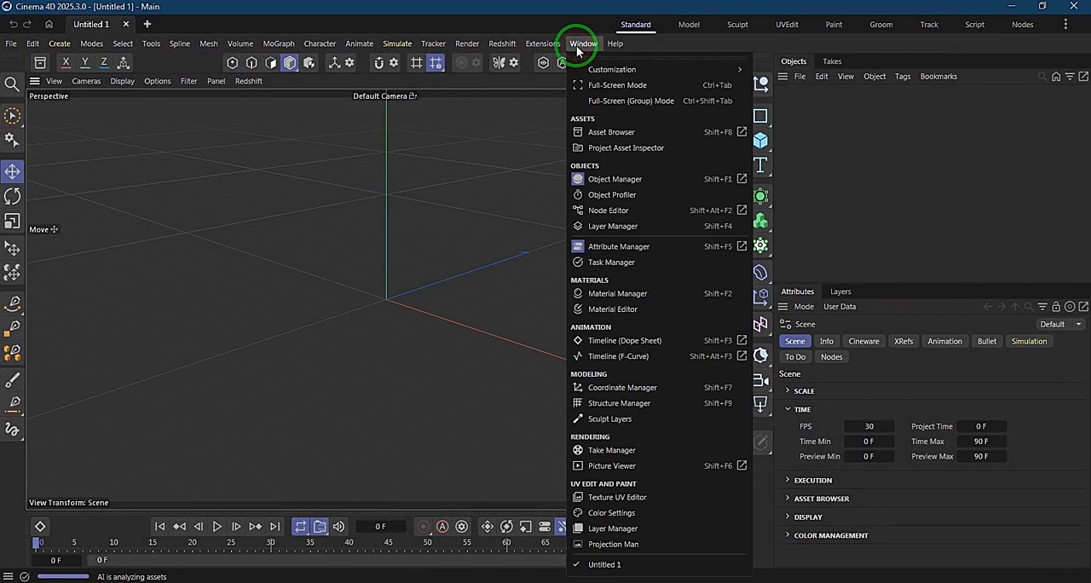
click(501, 44)
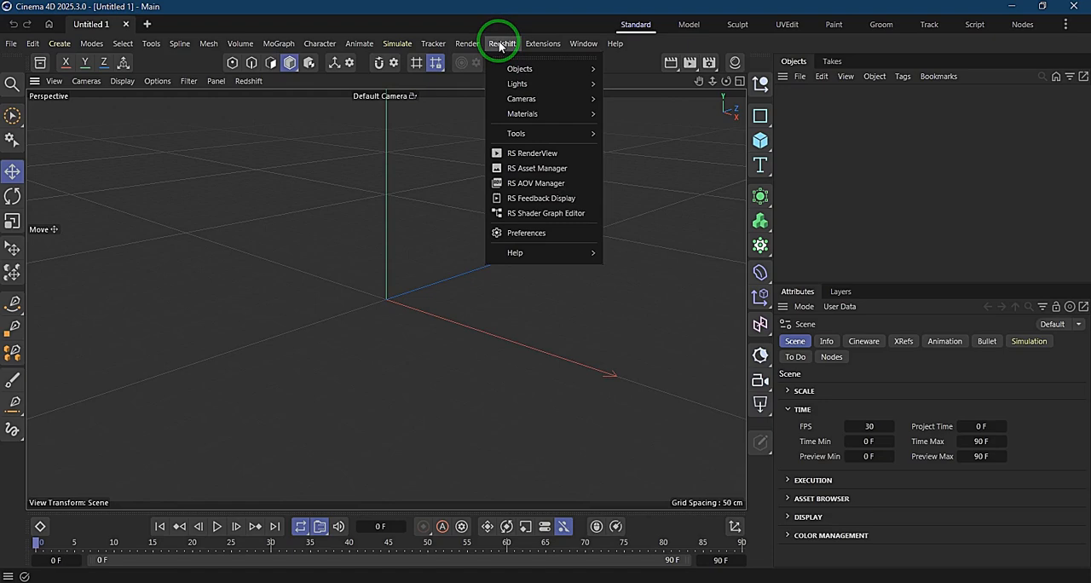
click(615, 44)
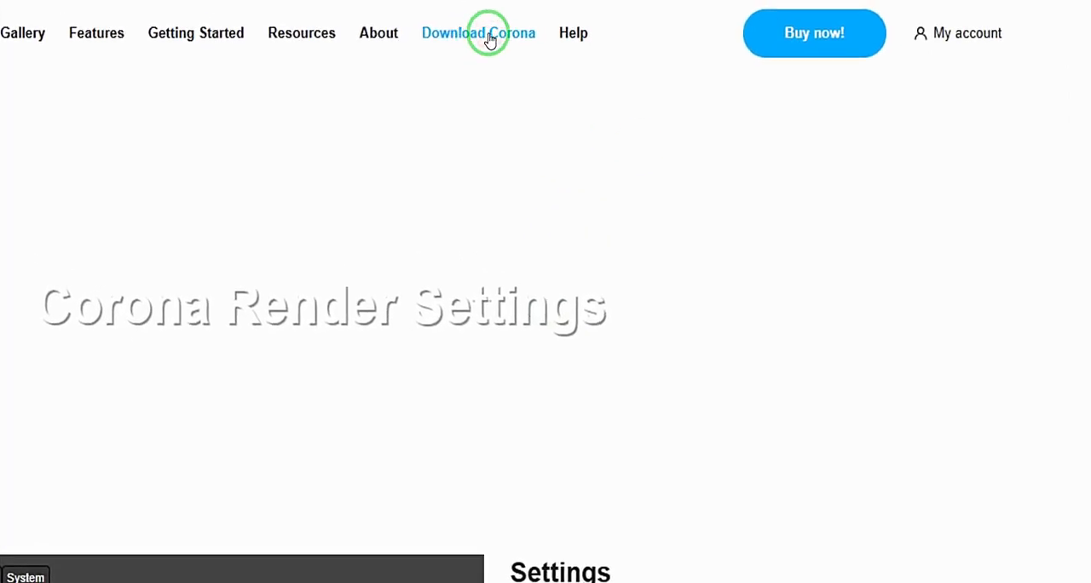
- Go to the Chaos download page and switch the product to Corona for Cinema 4D
click(477, 33)
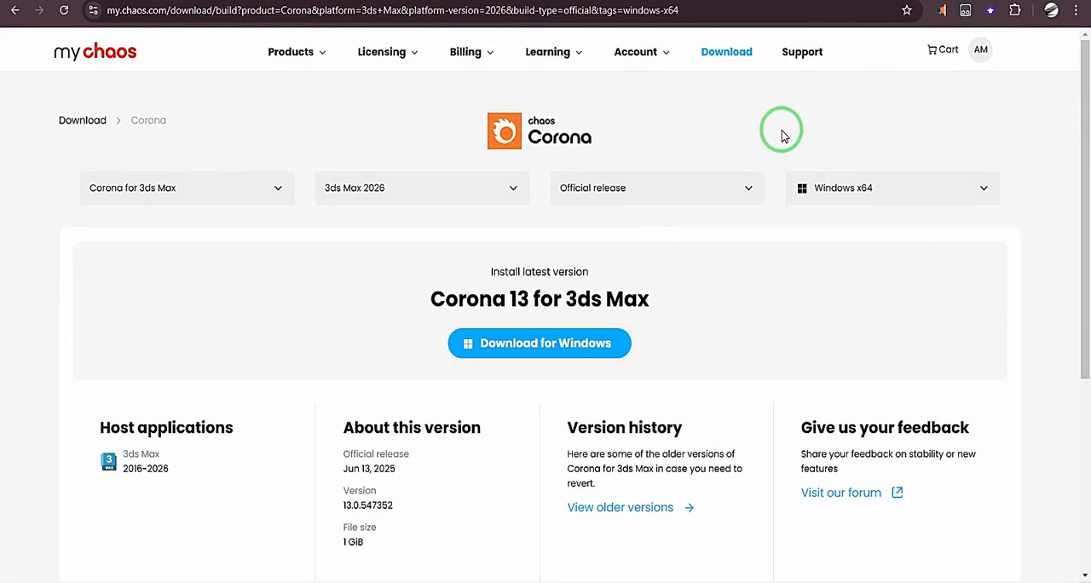
mouse_move(844, 112)
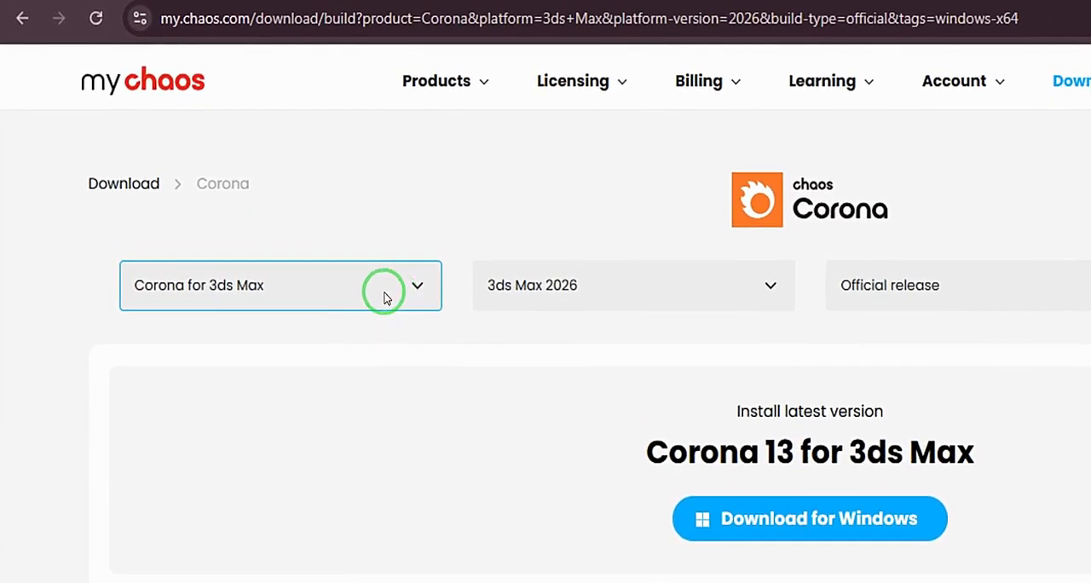
click(415, 286)
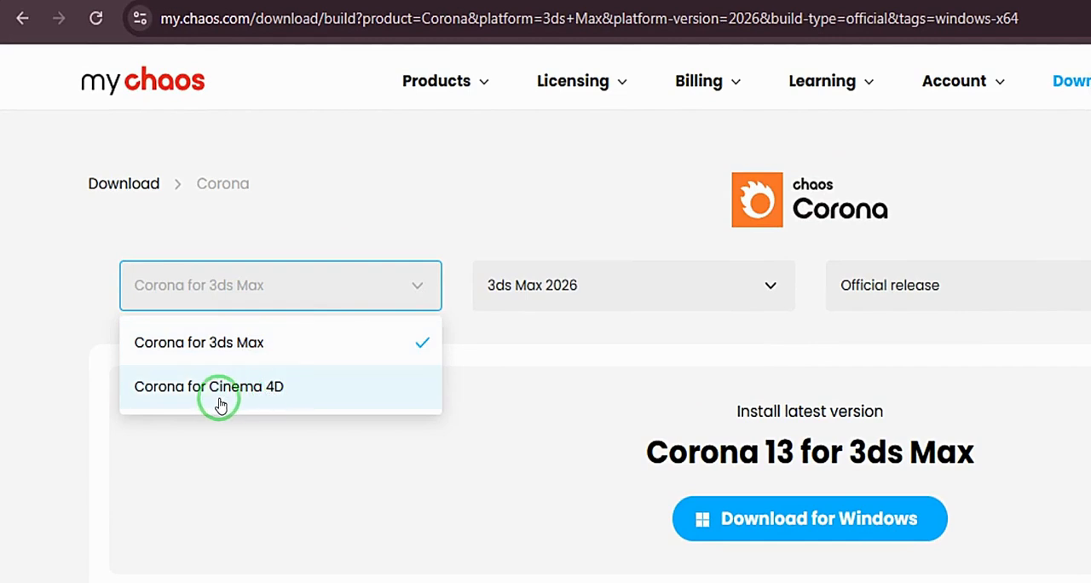
mouse_move(307, 395)
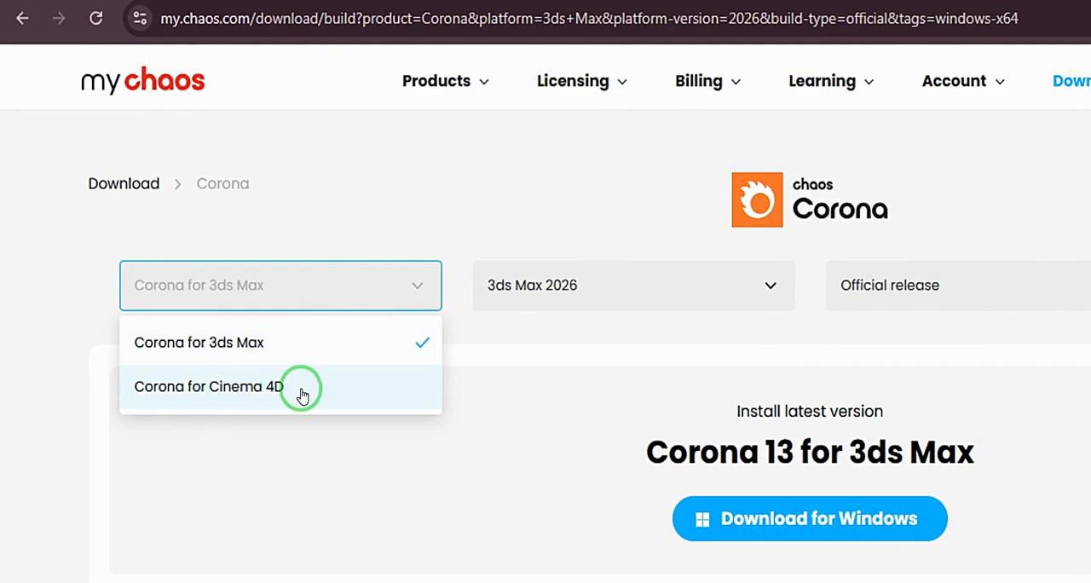
click(208, 385)
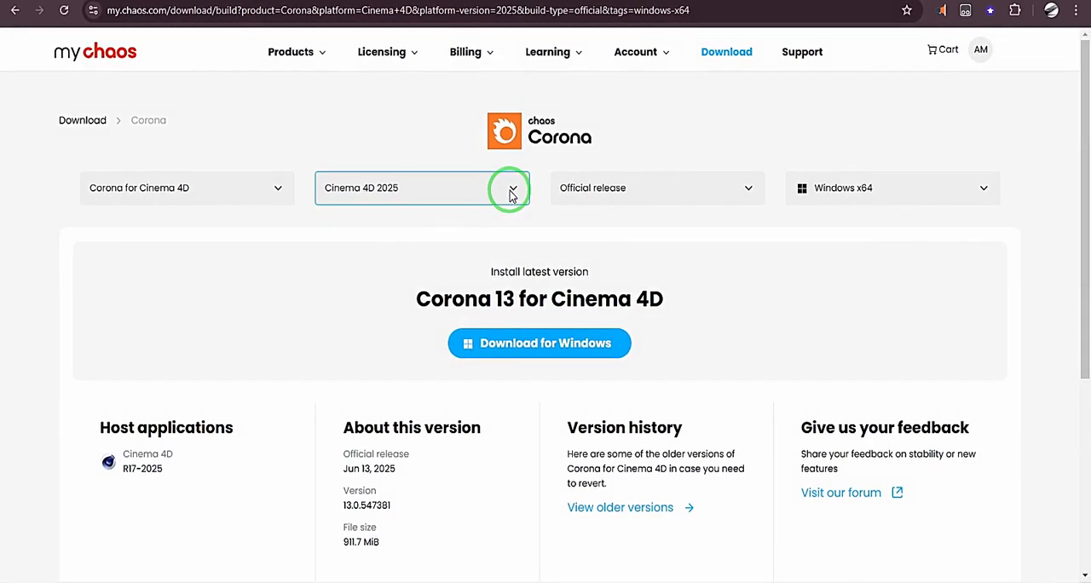
- Keep Cinema 4D 2025, Official release, Windows x64 and view the older Corona versions
click(511, 187)
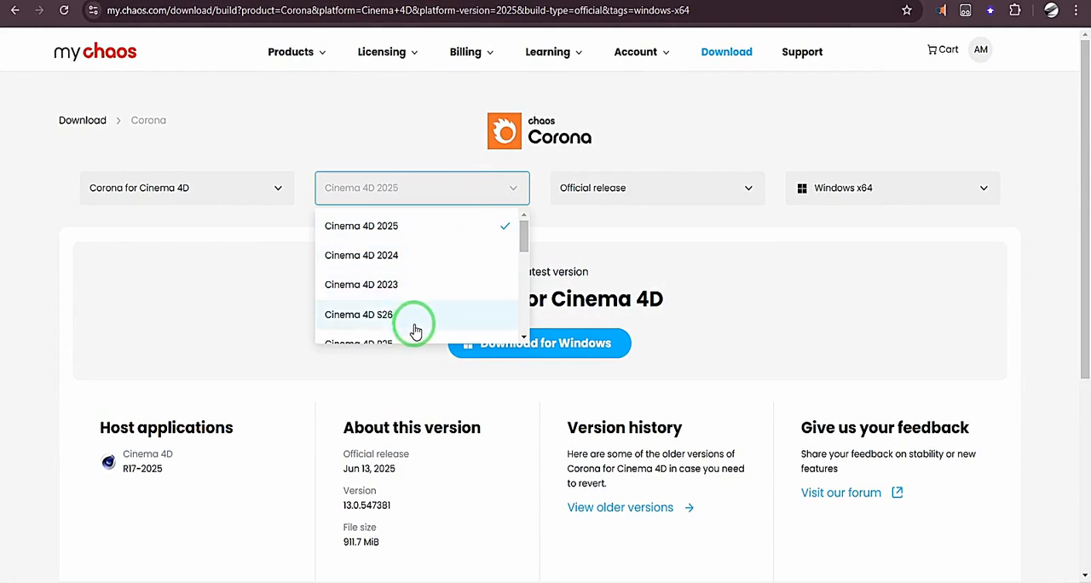
mouse_move(412, 225)
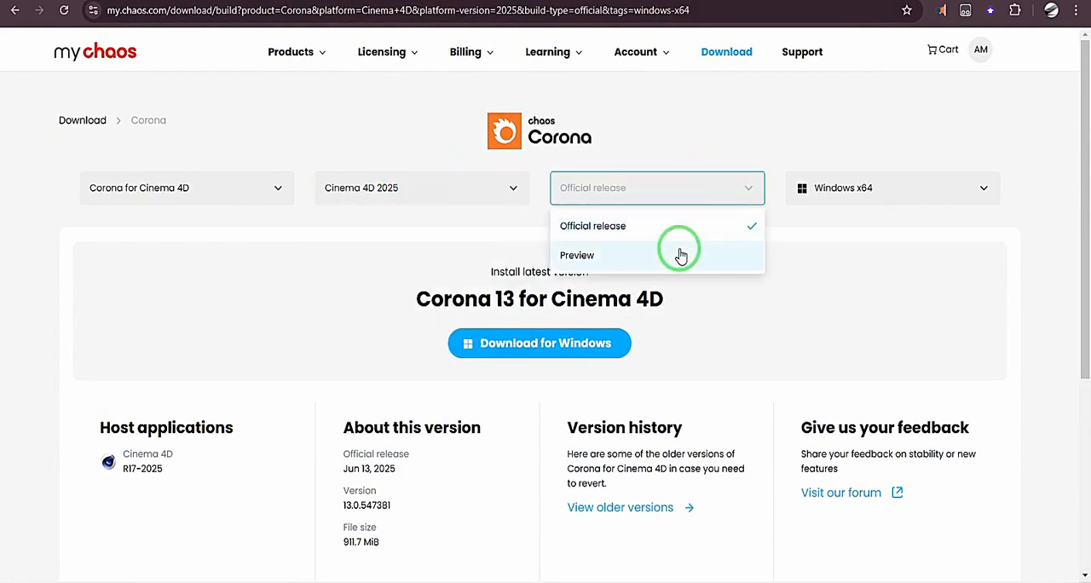
scroll(down, 3)
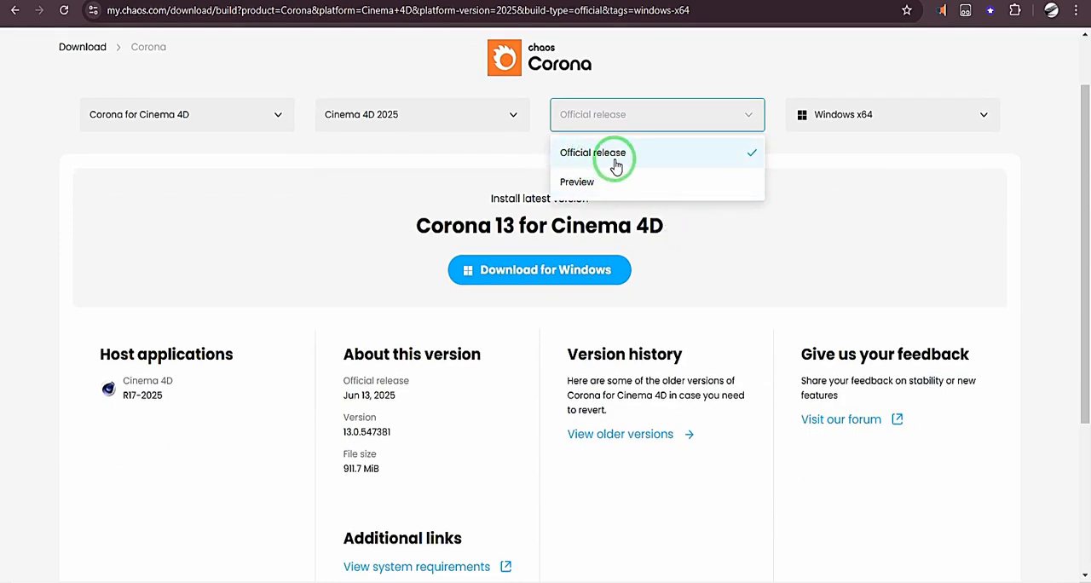
mouse_move(644, 72)
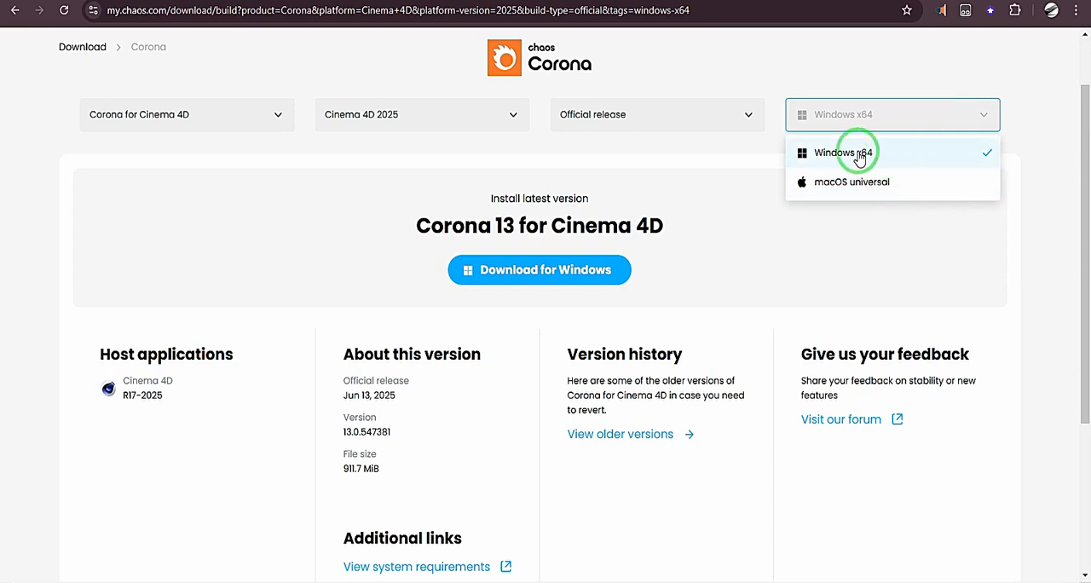
click(846, 152)
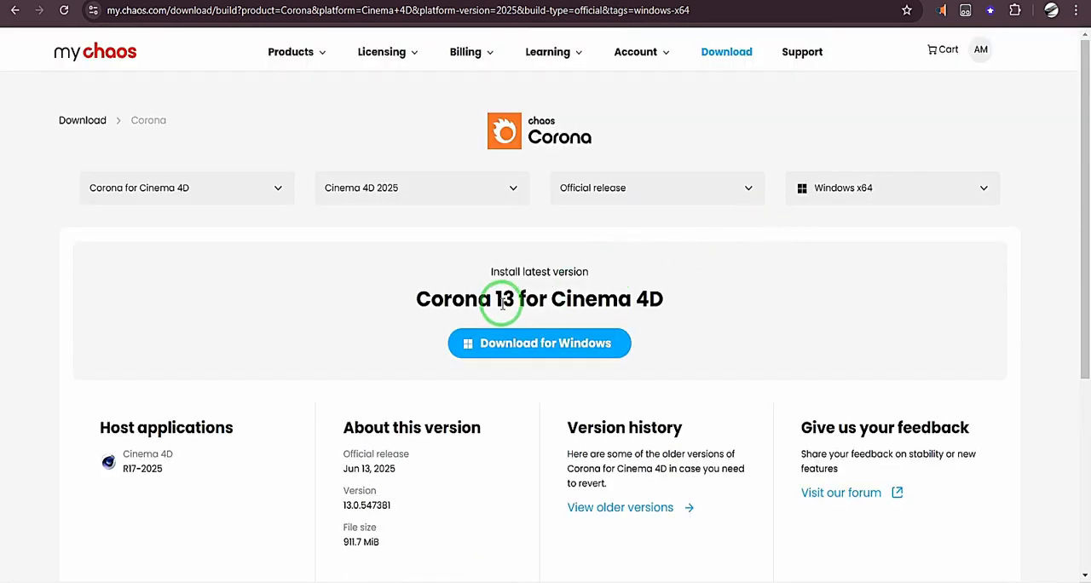
scroll(down, 3)
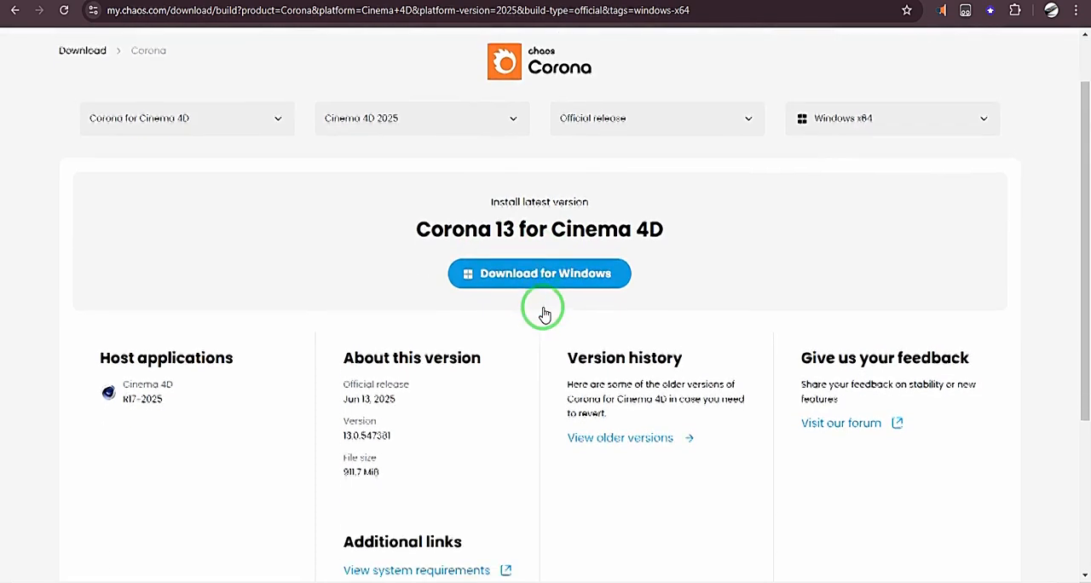
scroll(down, 3)
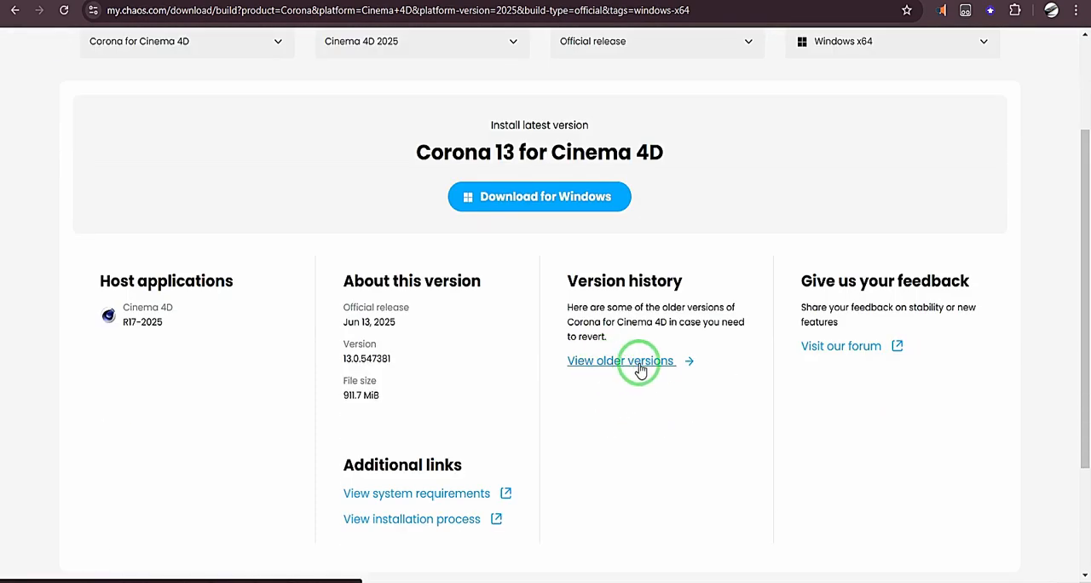
scroll(down, 3)
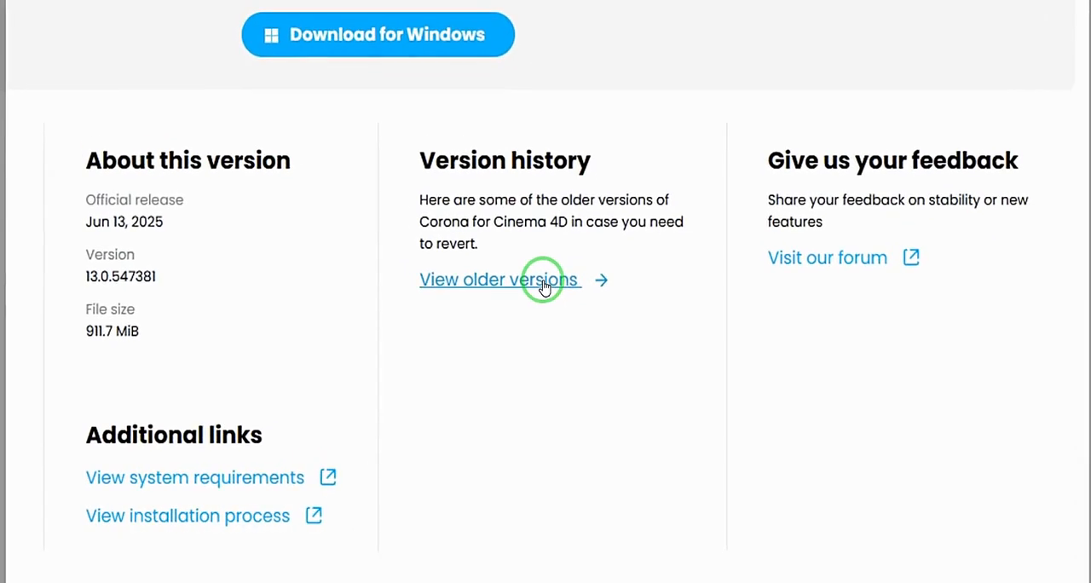
click(498, 279)
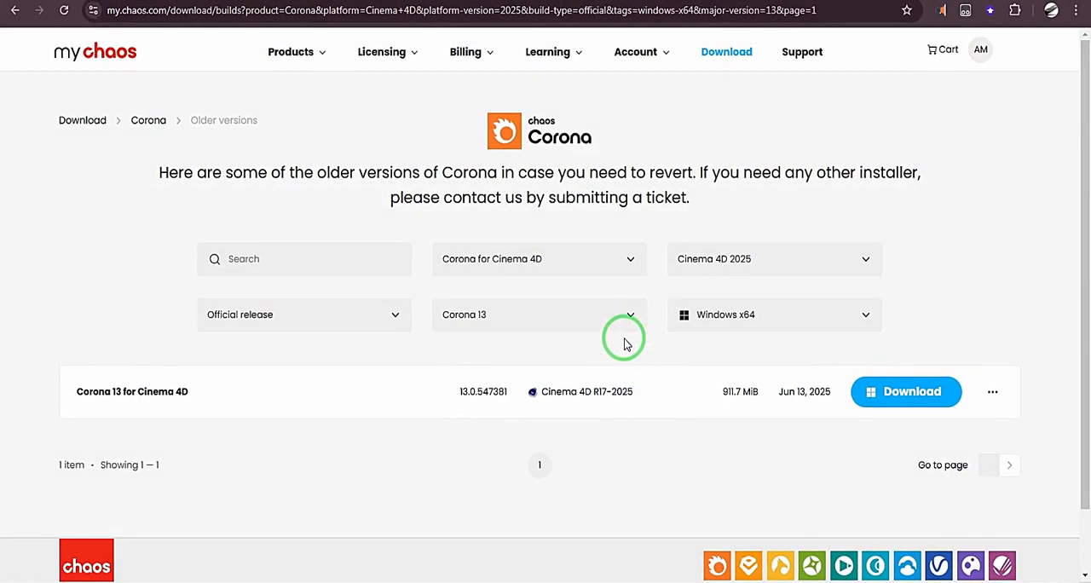
- Filter the older versions to Corona 12 for the Cinema 4D 2025 host
click(539, 313)
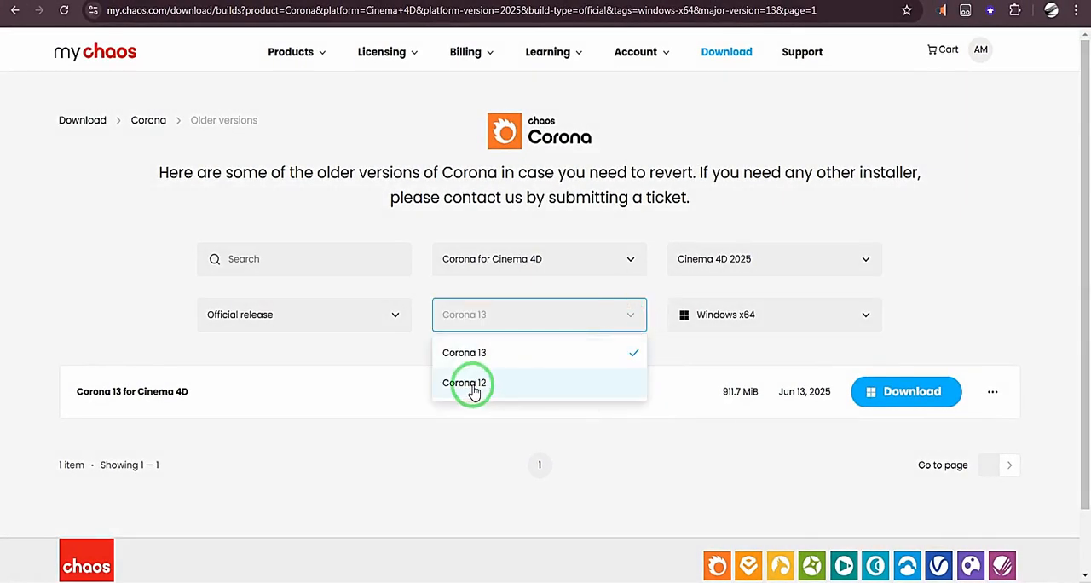
click(464, 382)
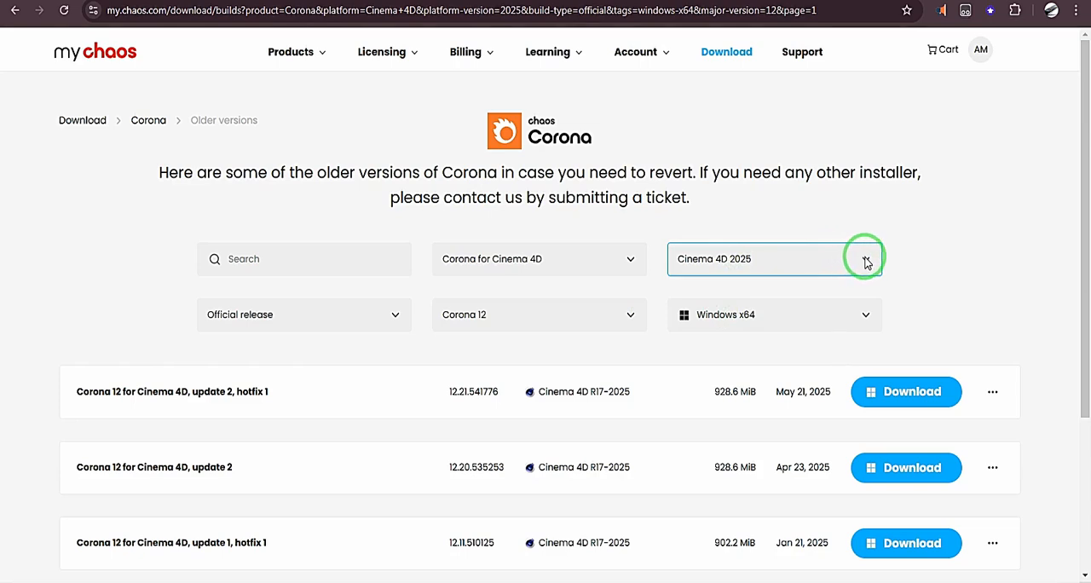
click(774, 259)
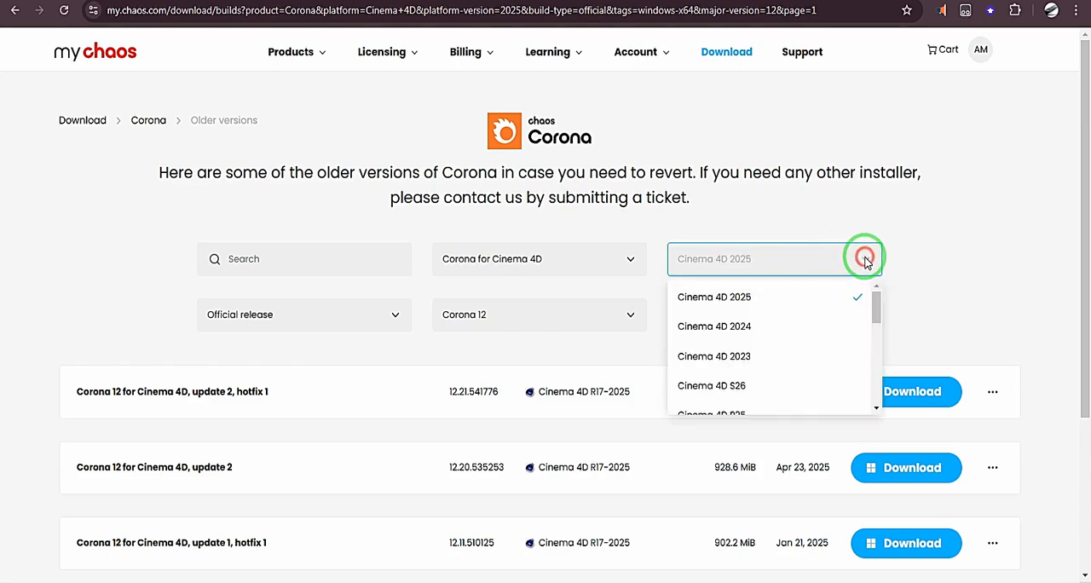
mouse_move(834, 339)
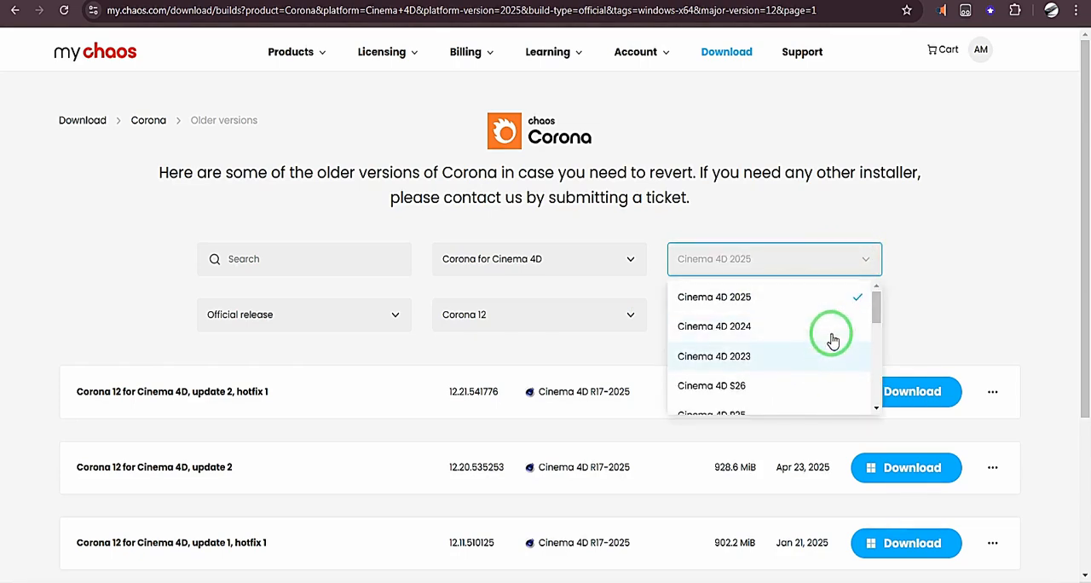
mouse_move(901, 259)
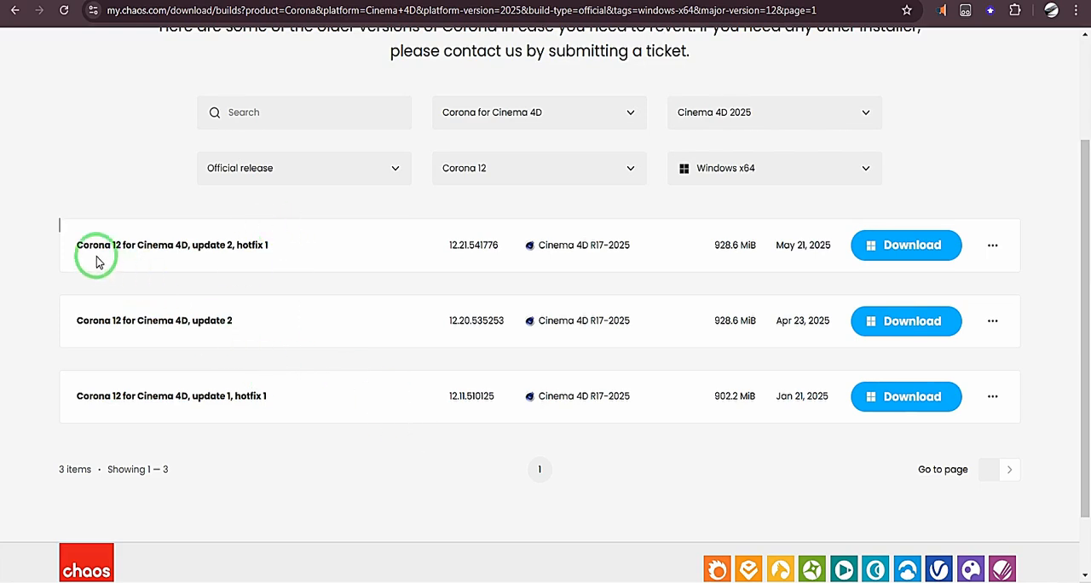
mouse_move(144, 259)
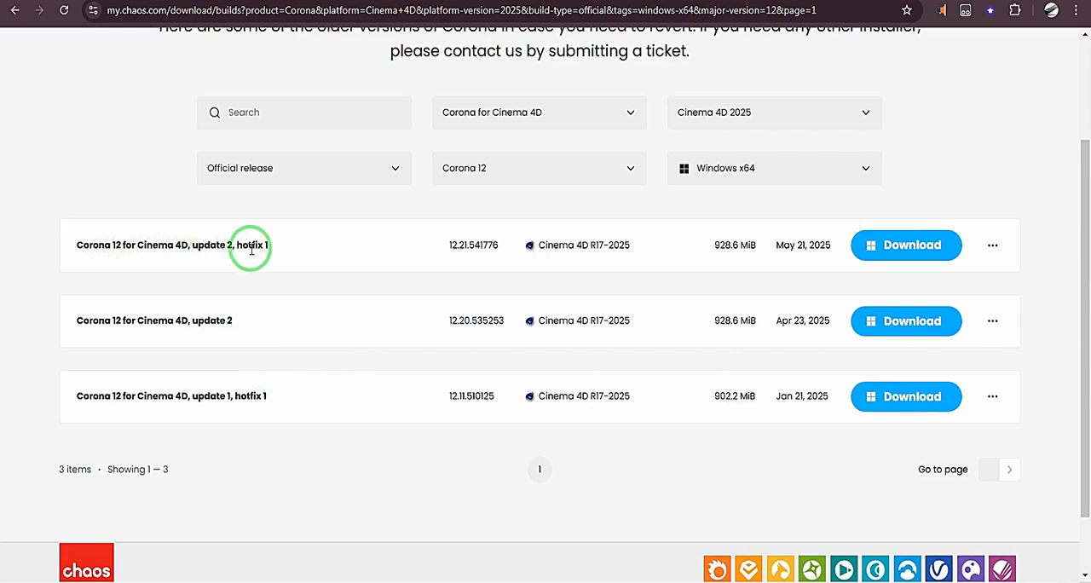
mouse_move(194, 320)
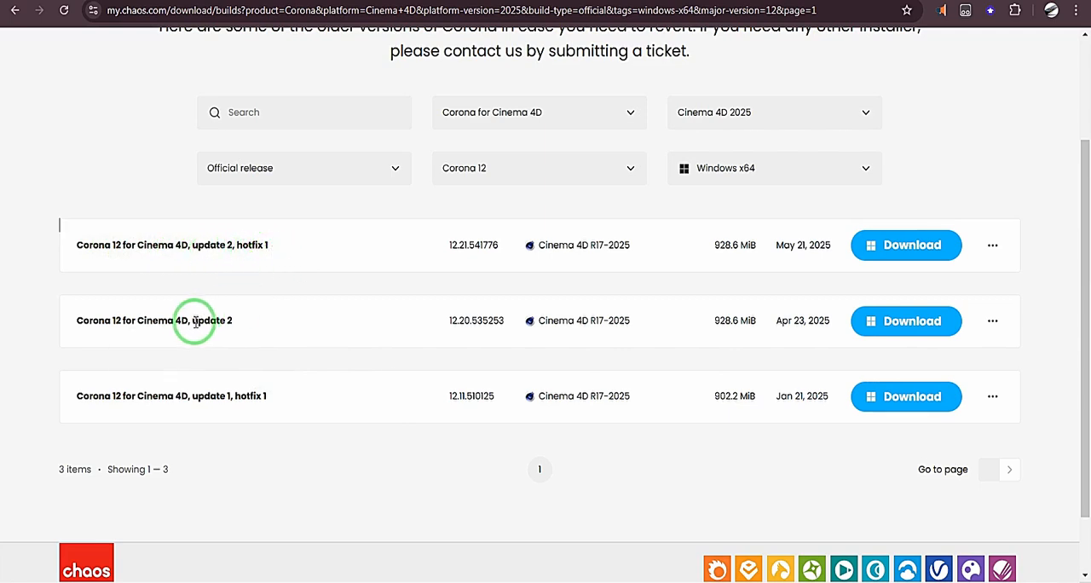
mouse_move(194, 412)
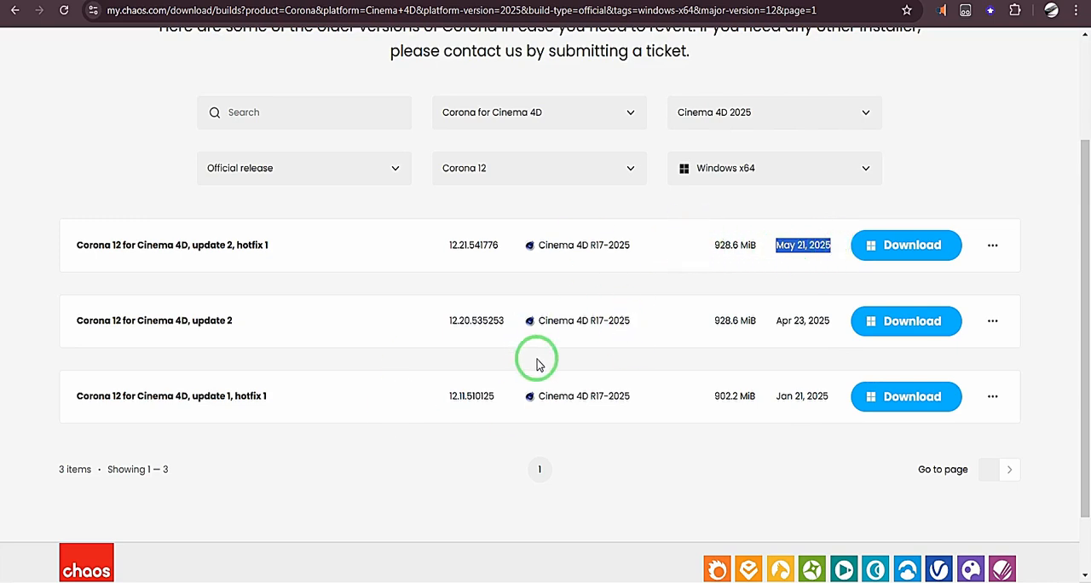
mouse_move(907, 245)
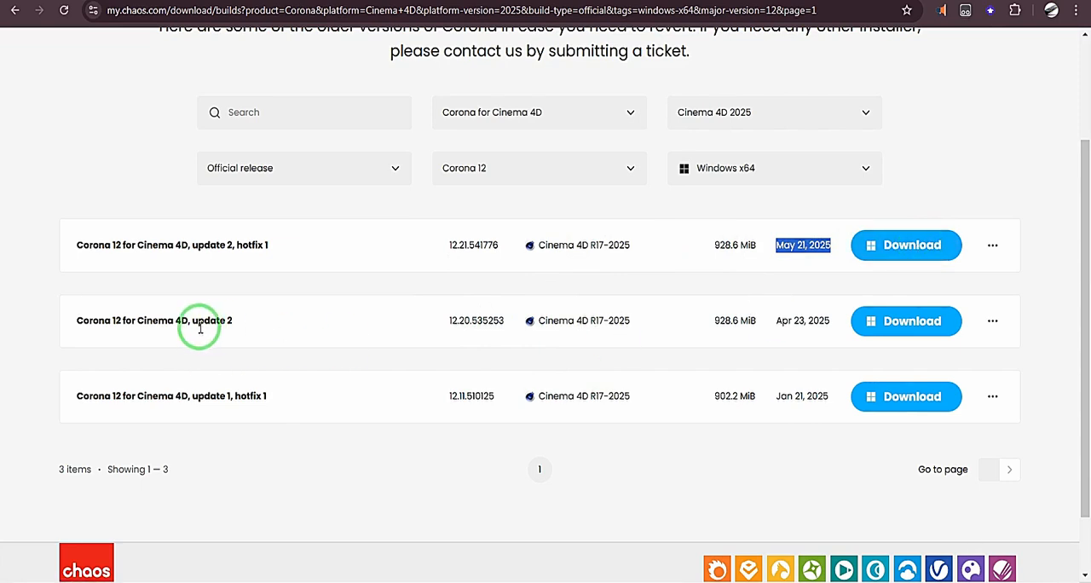
mouse_move(77, 327)
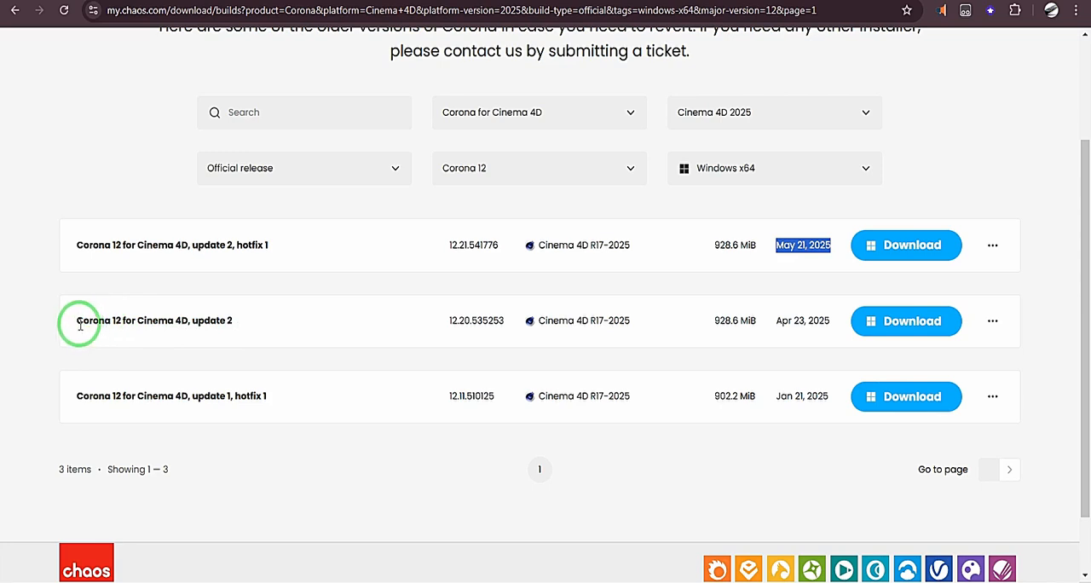
- Download 'Corona 12 for Cinema 4D, update 2' and start its installer
double_click(153, 321)
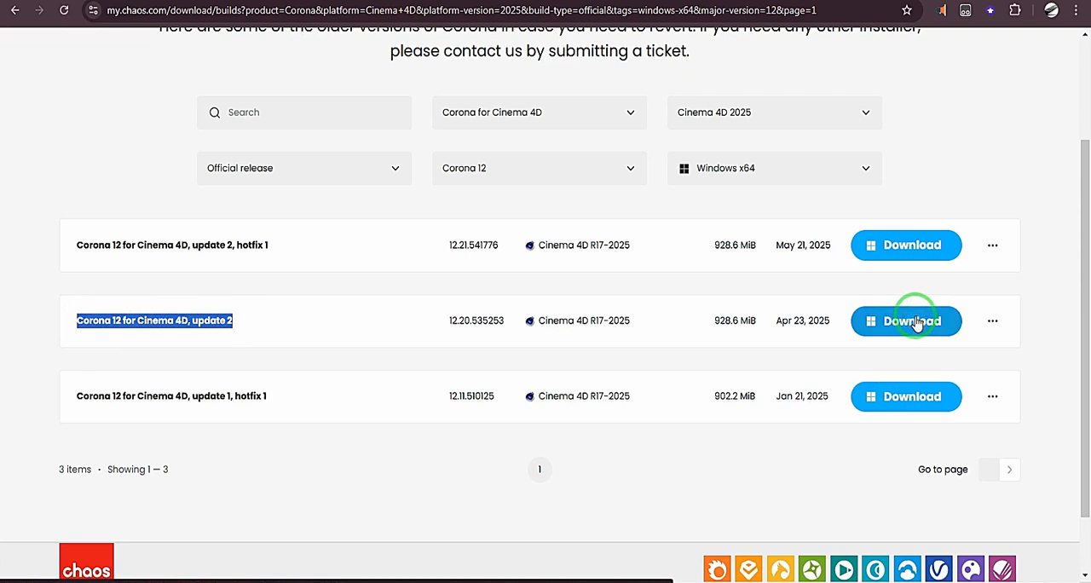
click(905, 320)
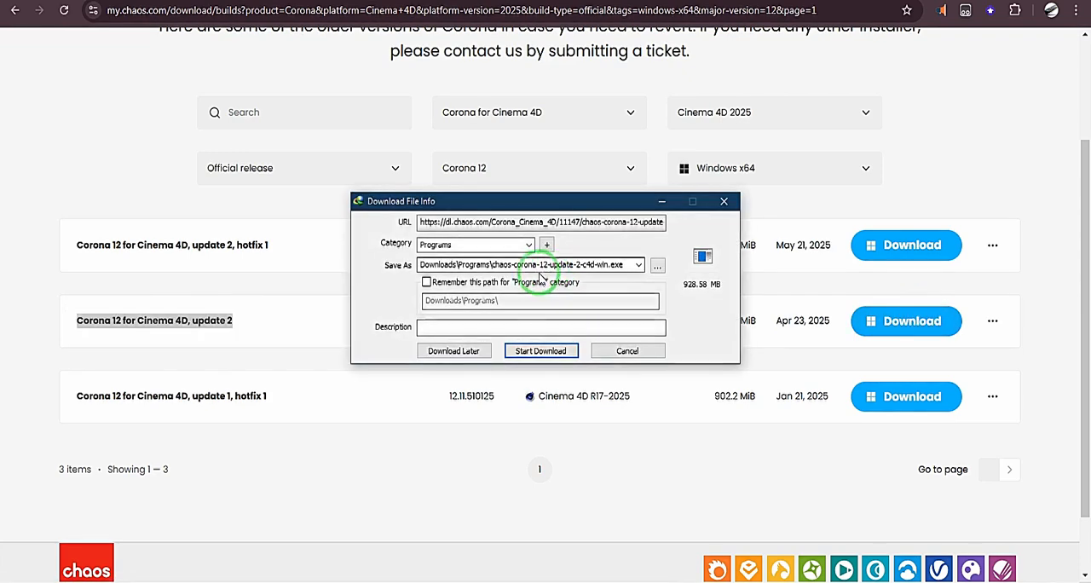
mouse_move(538, 273)
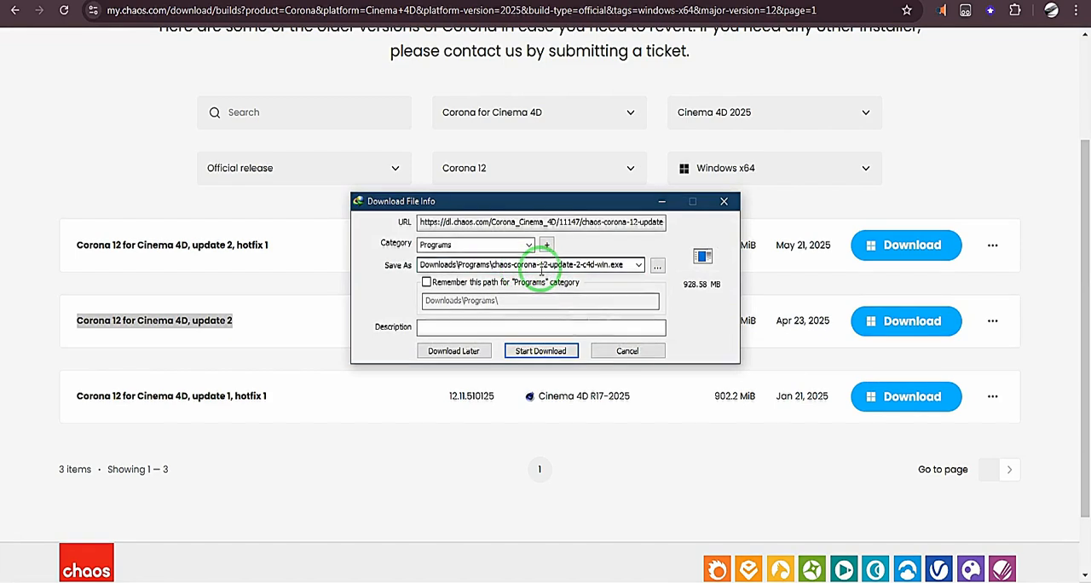
click(541, 351)
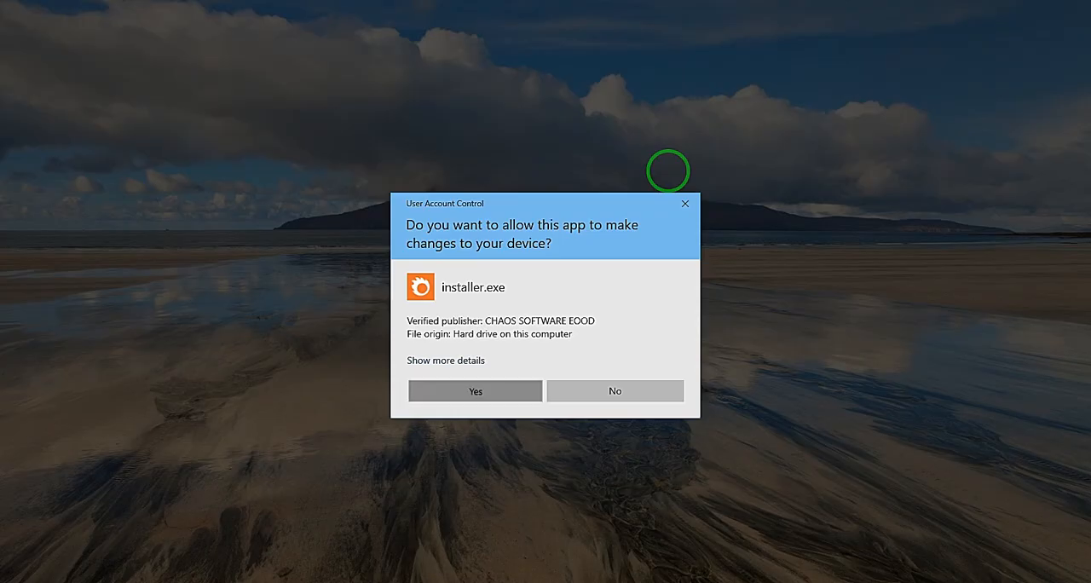
- Allow the installer through UAC and accept the EULA and Global Consumer Privacy Policy
click(473, 392)
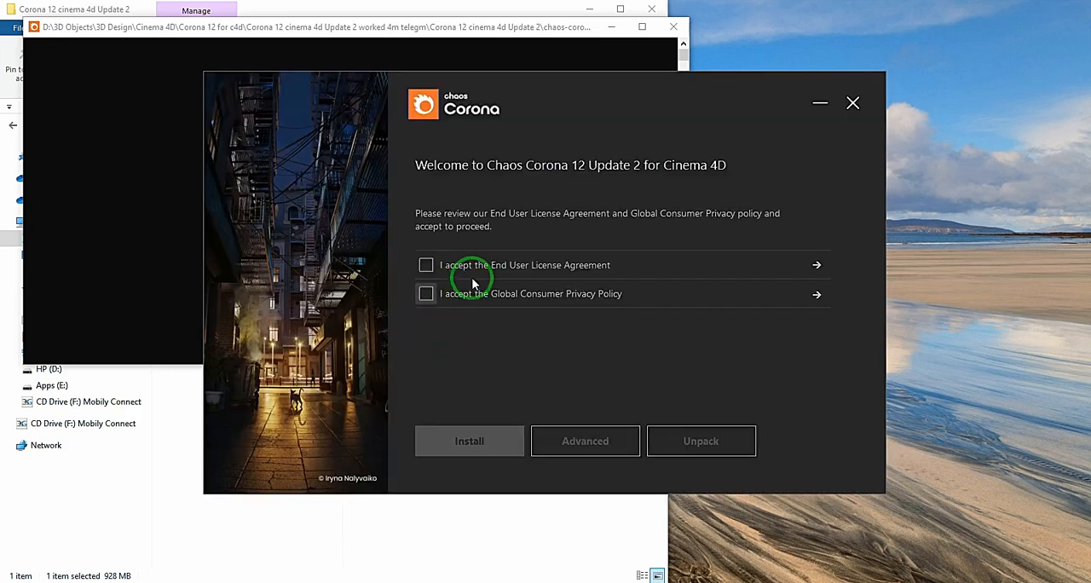
click(426, 266)
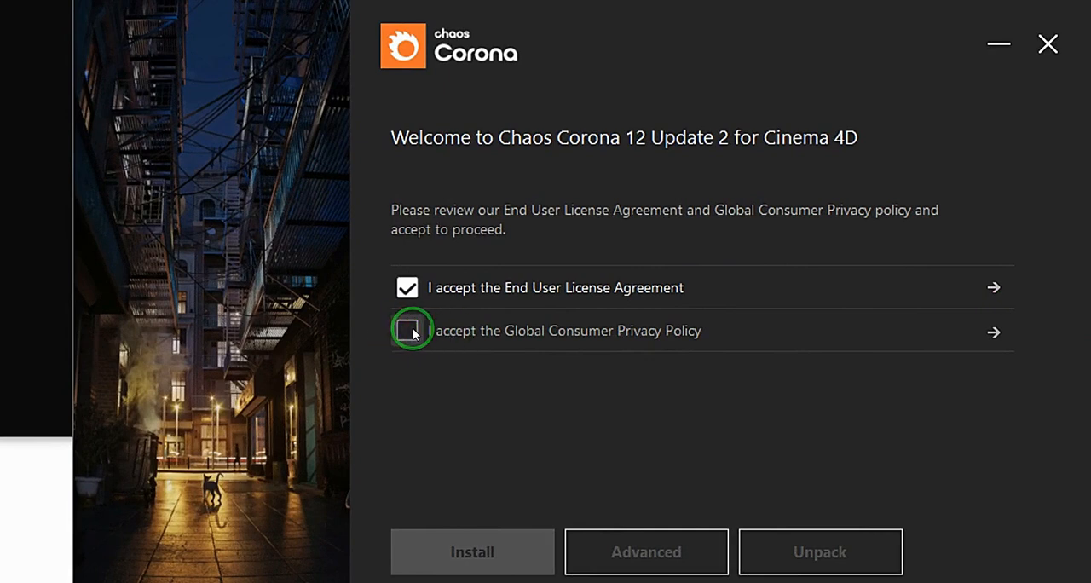
click(408, 331)
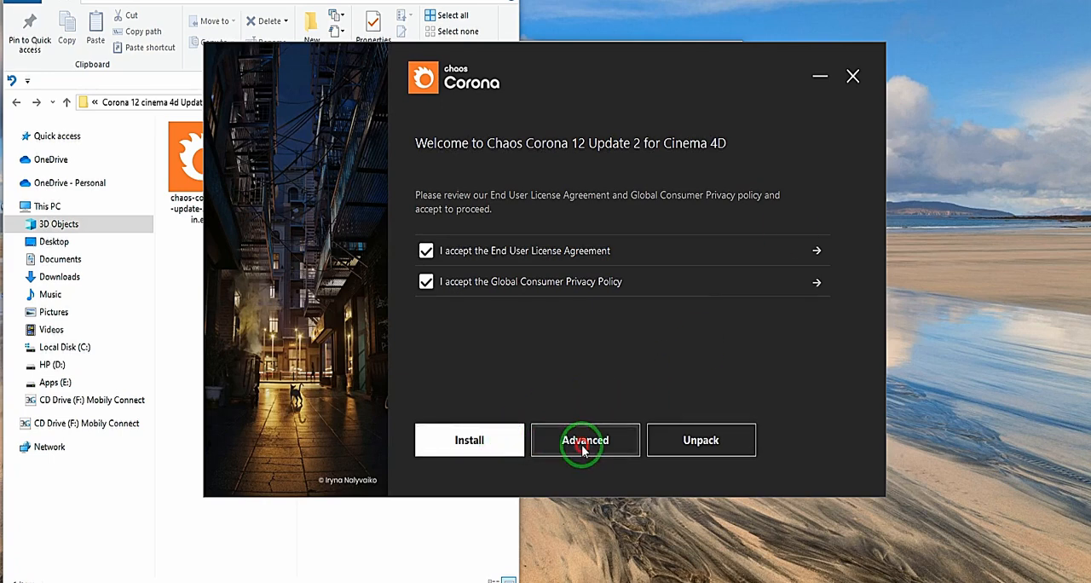
- Enter Advanced plugin selection and toggle the Cinema 4D R20 and R25 options
click(585, 439)
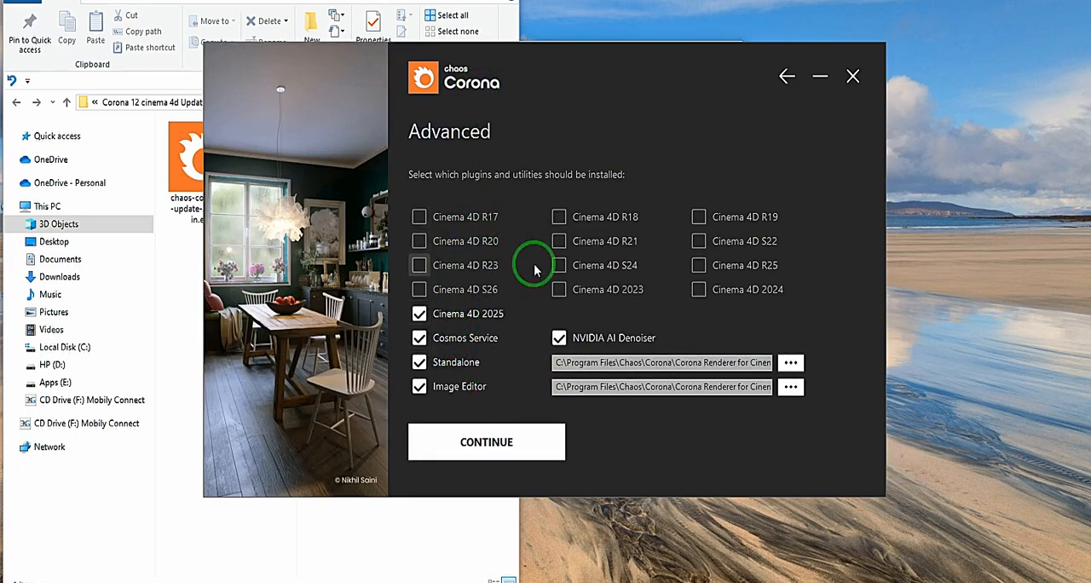
mouse_move(591, 255)
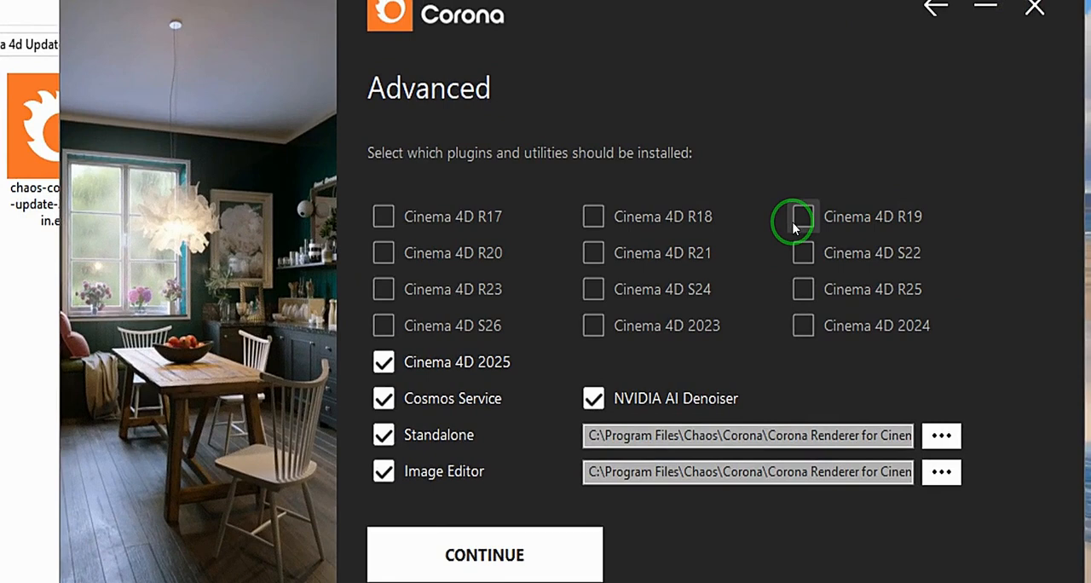
mouse_move(593, 289)
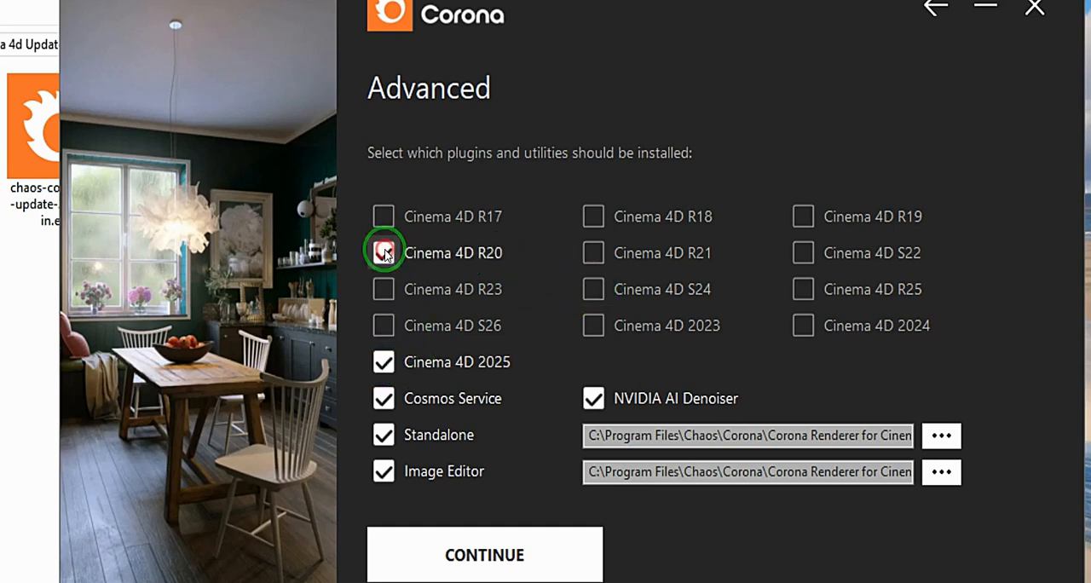
click(382, 252)
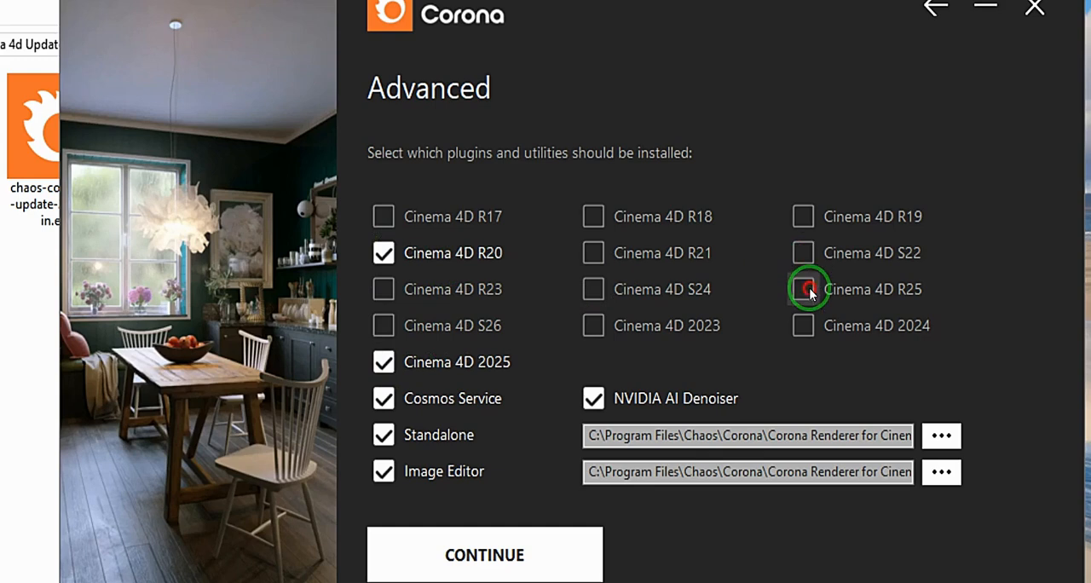
click(801, 288)
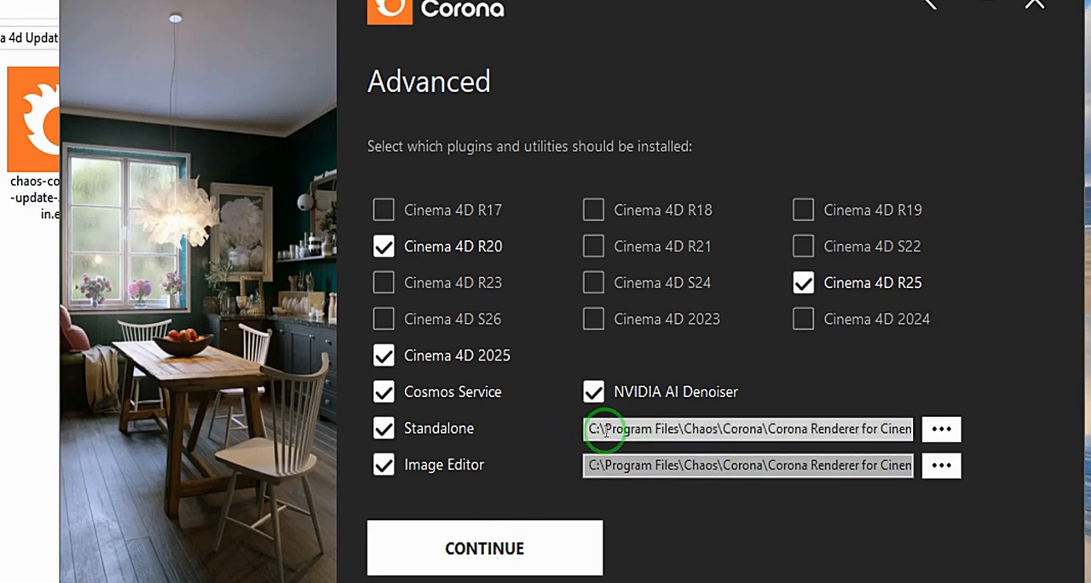
click(383, 245)
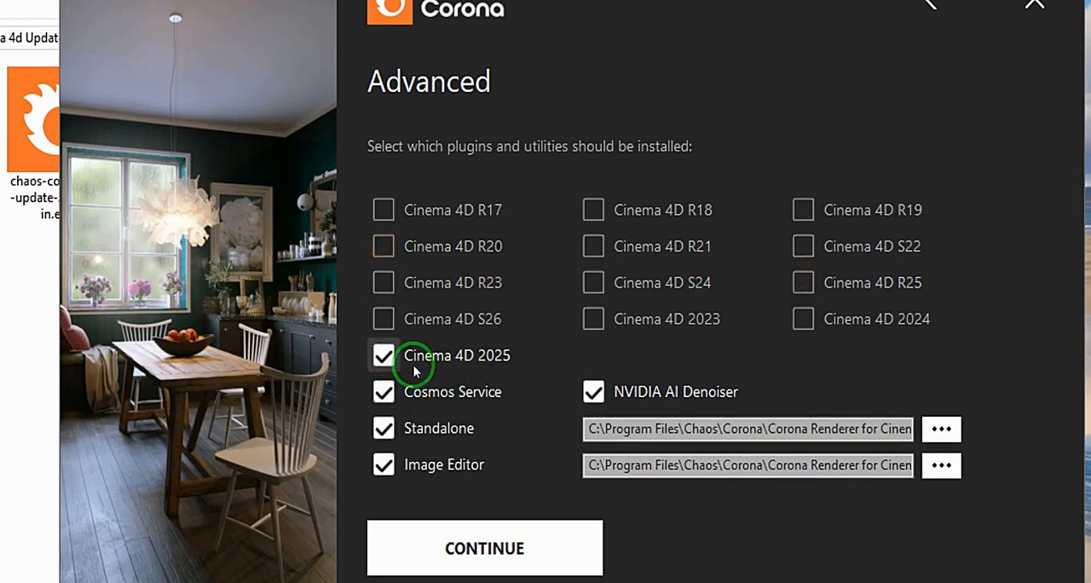
mouse_move(811, 418)
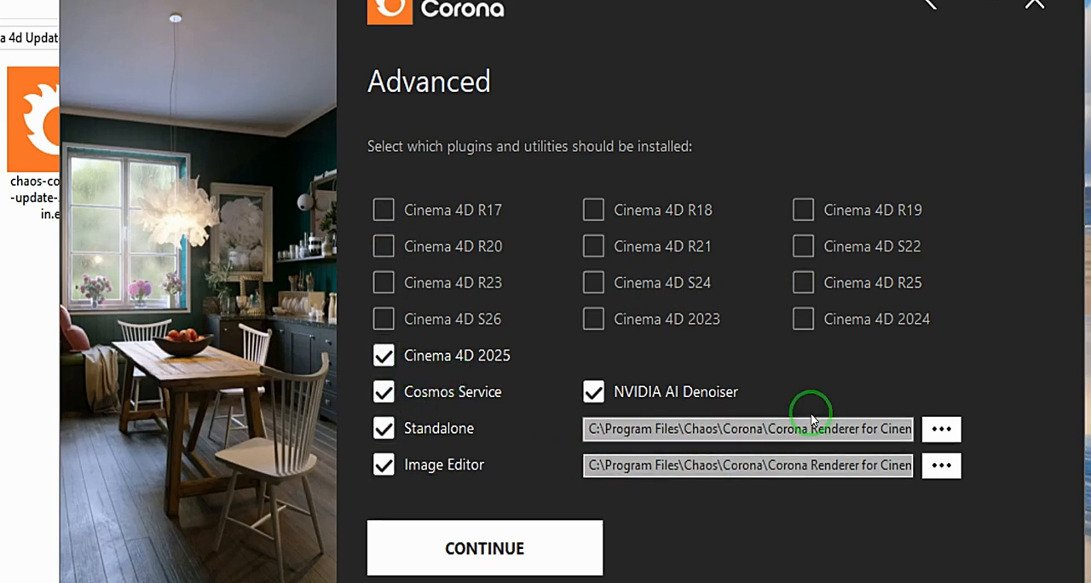
- Keep only Cinema 4D 2025 with its utilities selected and confirm the selection
click(383, 355)
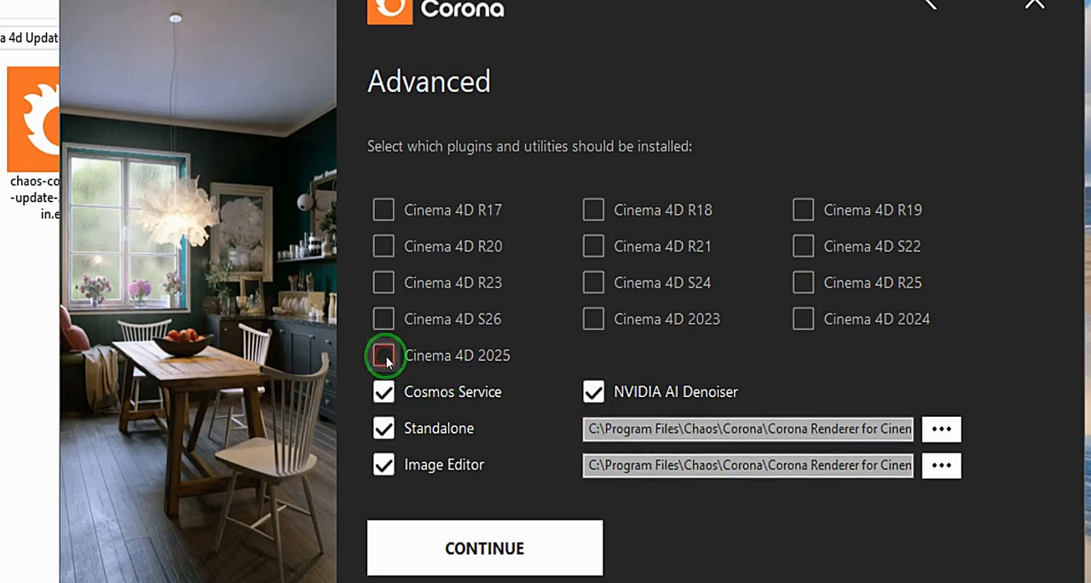
click(384, 355)
text(E)
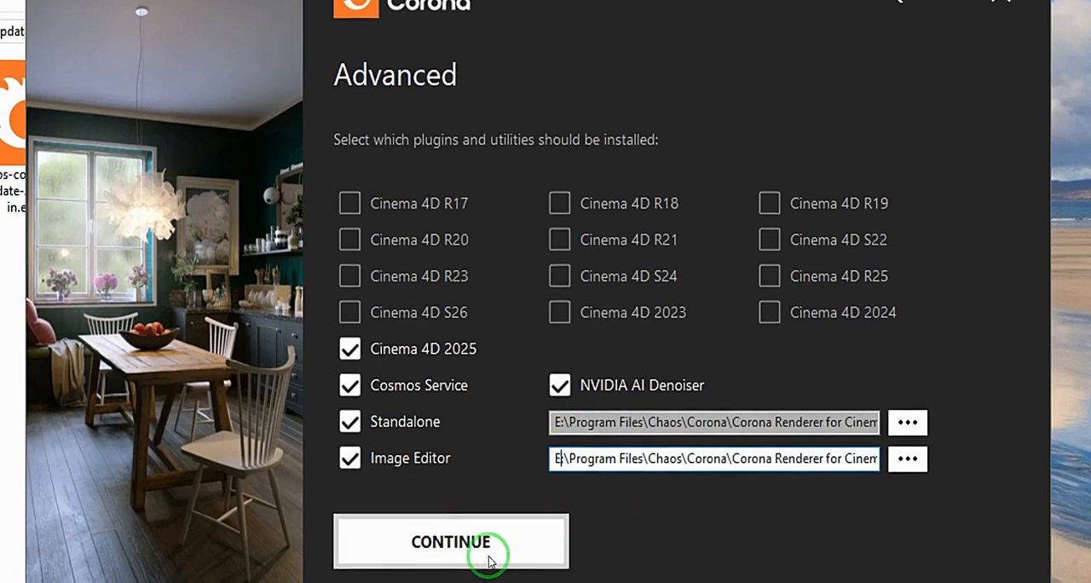
click(450, 542)
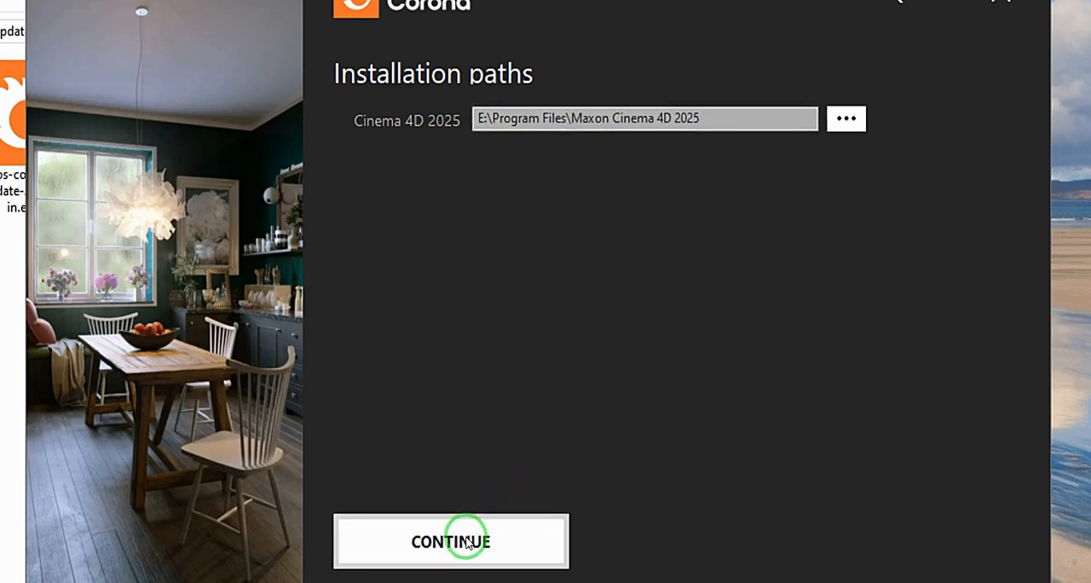
- Keep the default Cinema 4D 2025 installation path and continue to Licensing with Local selected
click(450, 542)
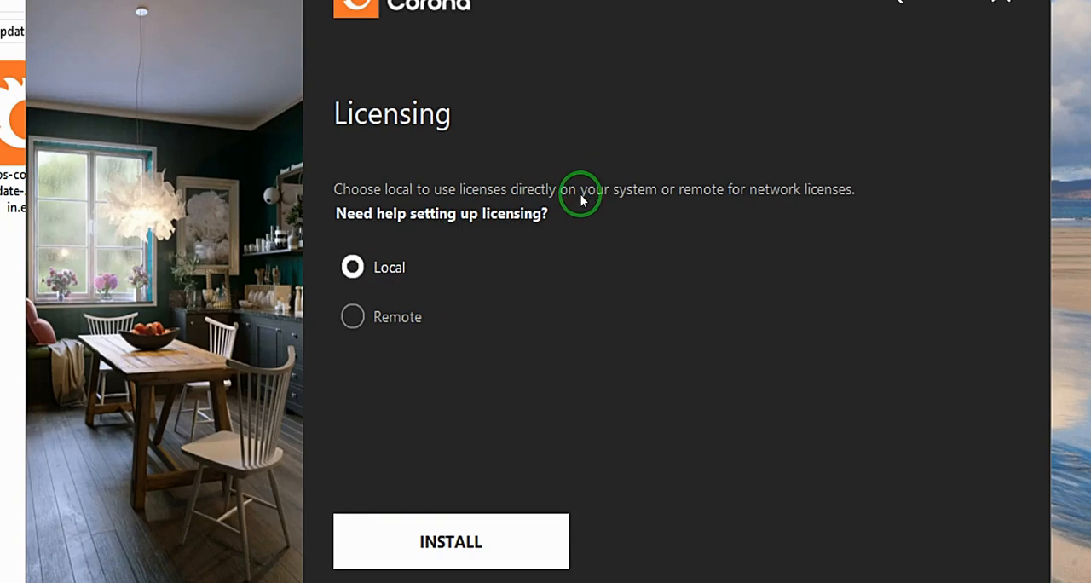
mouse_move(700, 204)
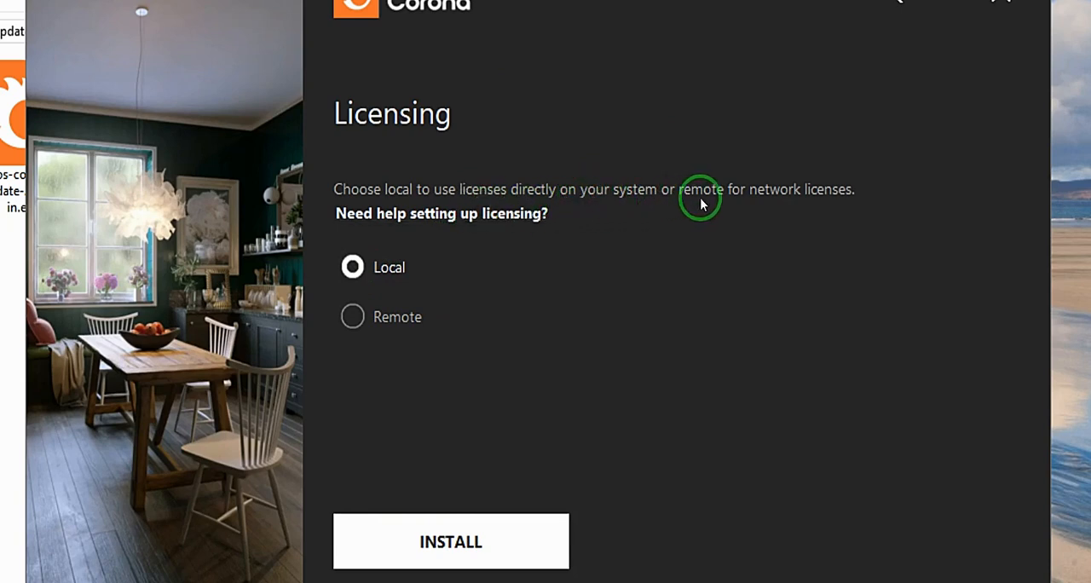
mouse_move(828, 207)
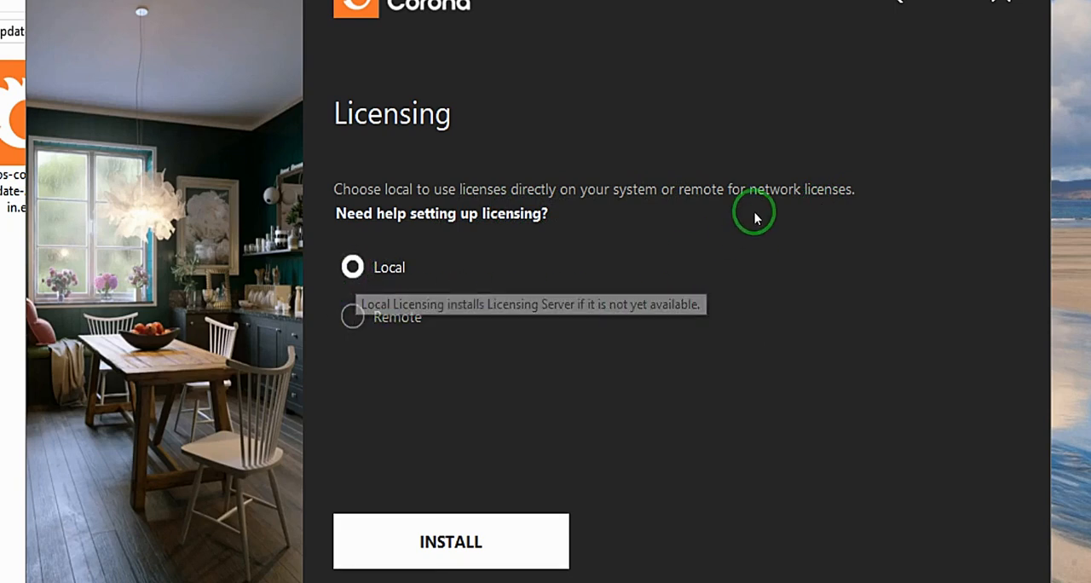
mouse_move(450, 528)
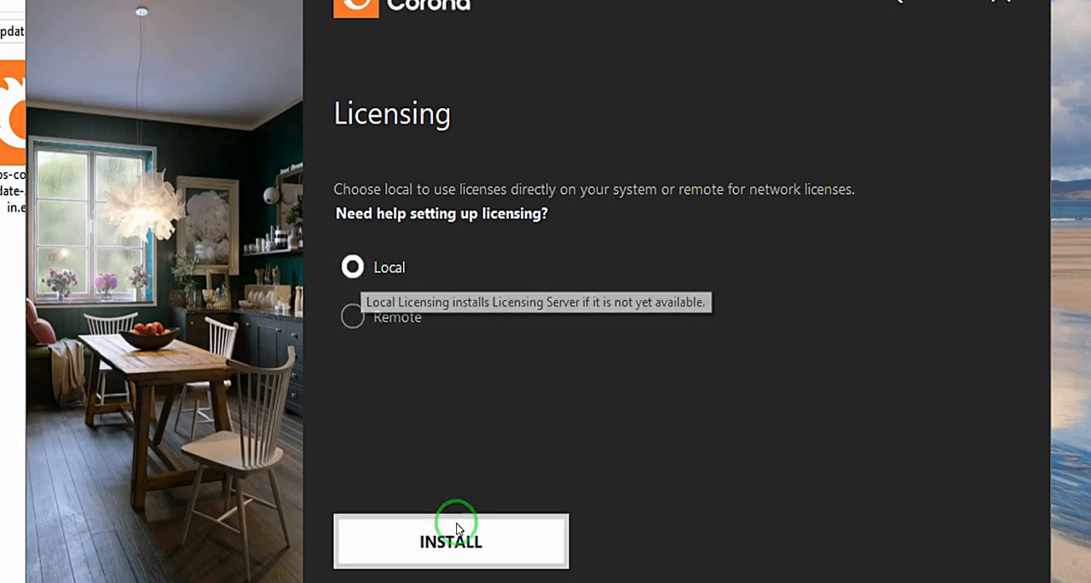
- Start installation with local licensing, reaching the Chaos License Server options
click(450, 542)
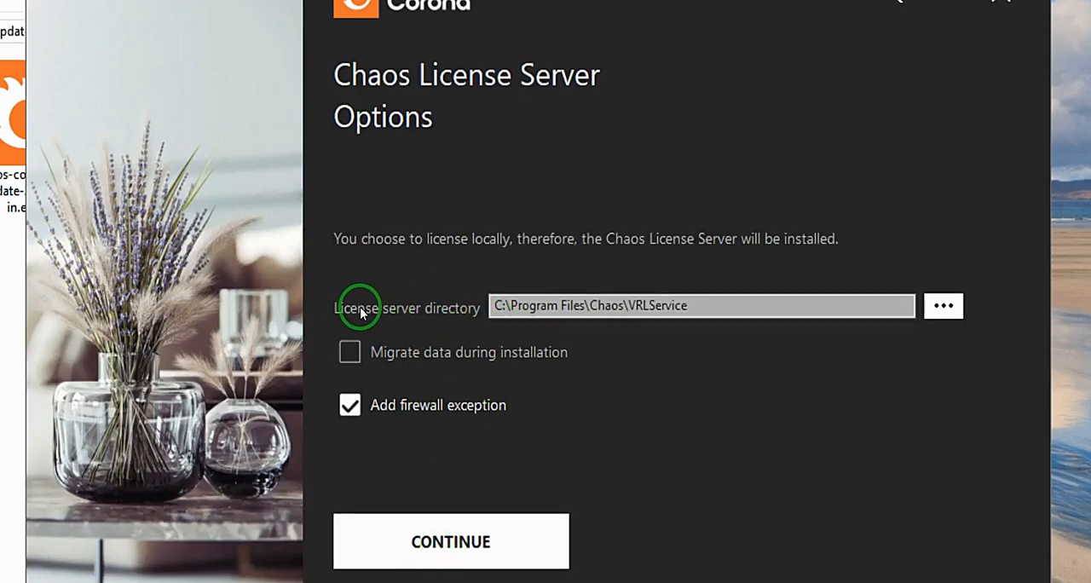
mouse_move(406, 320)
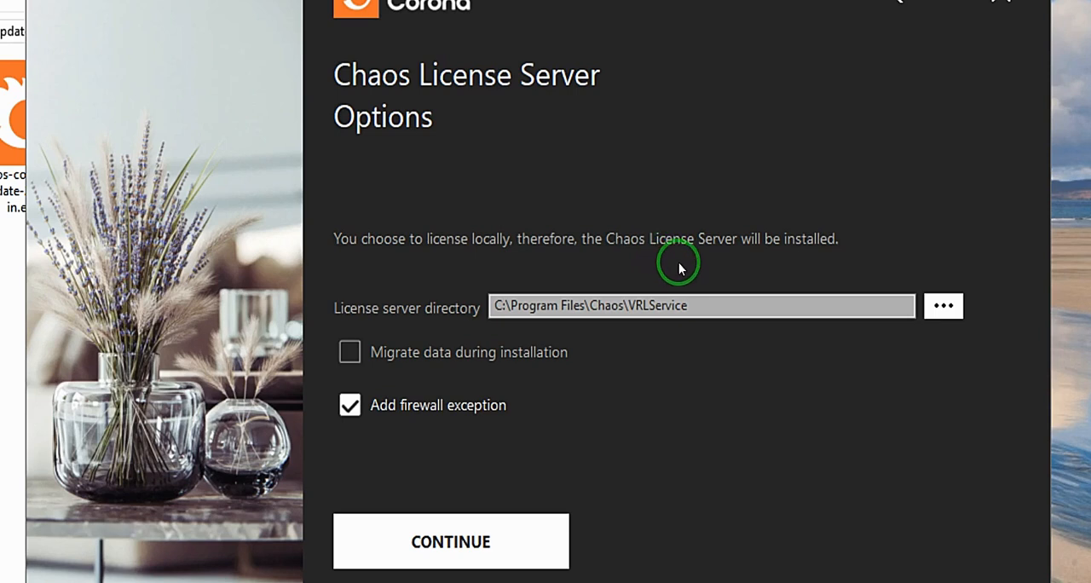
mouse_move(808, 288)
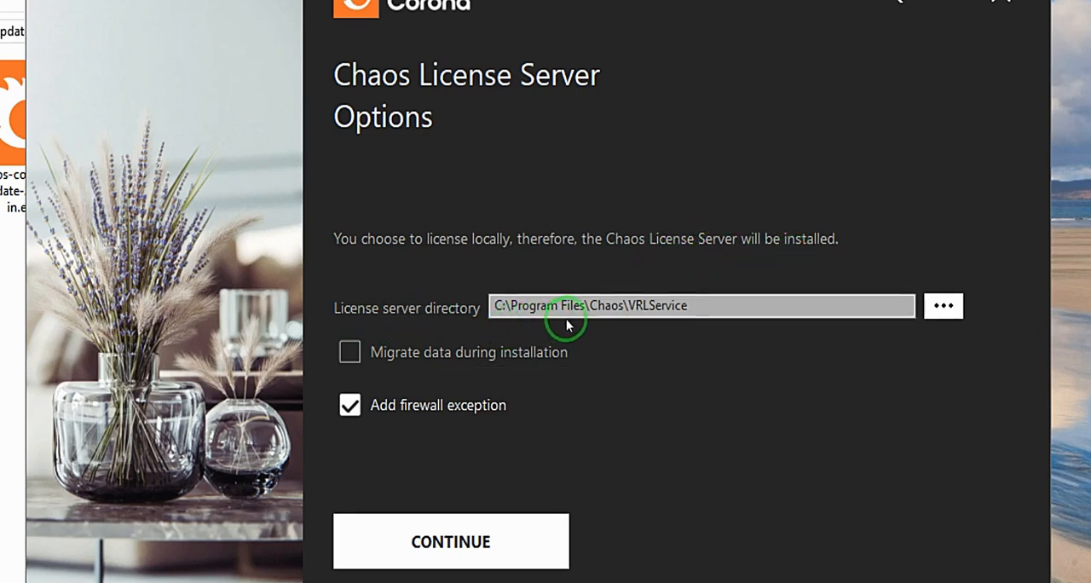
mouse_move(441, 315)
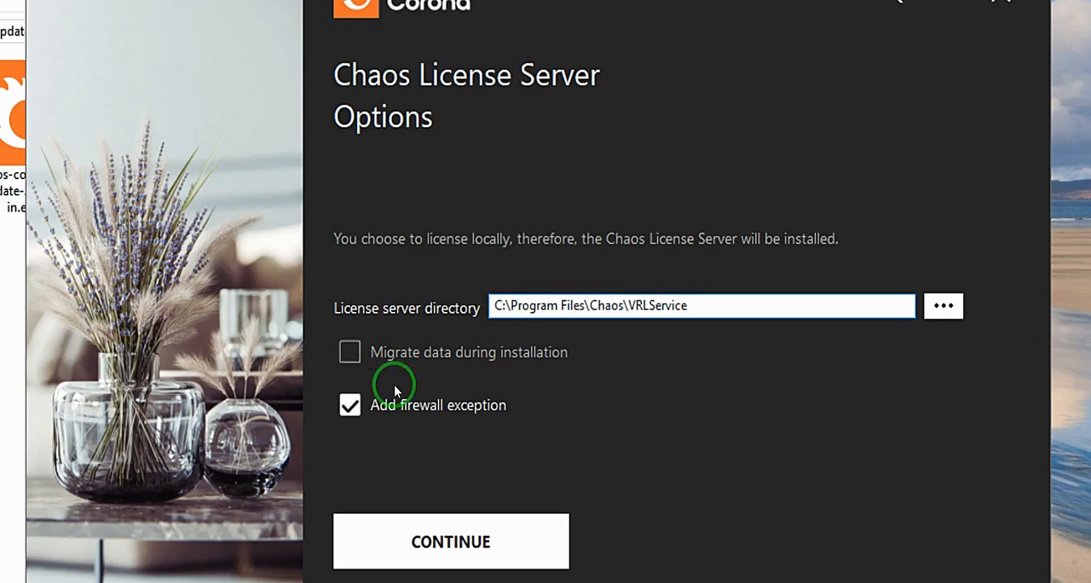
mouse_move(350, 351)
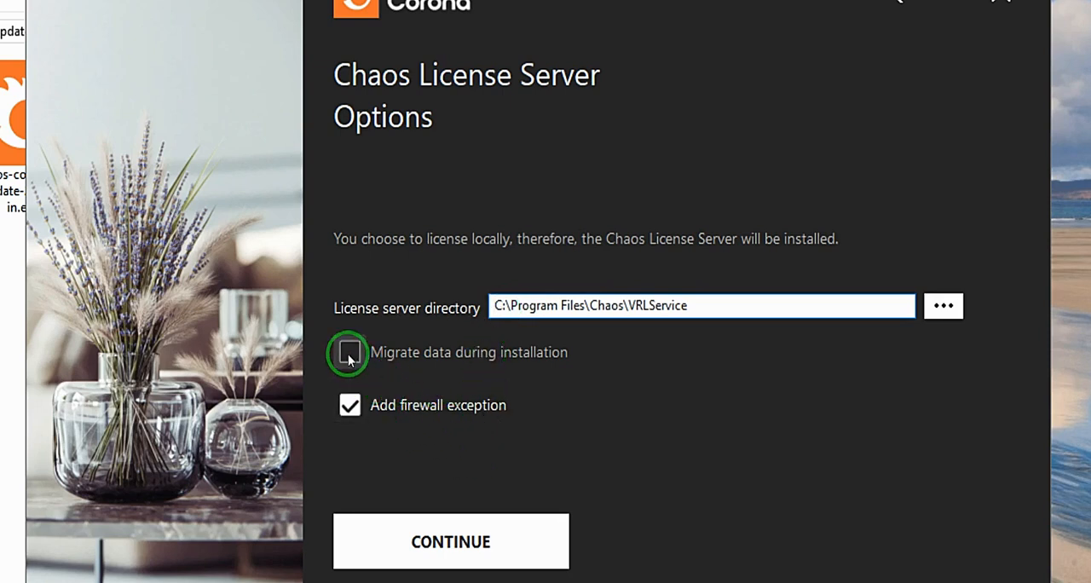
mouse_move(460, 371)
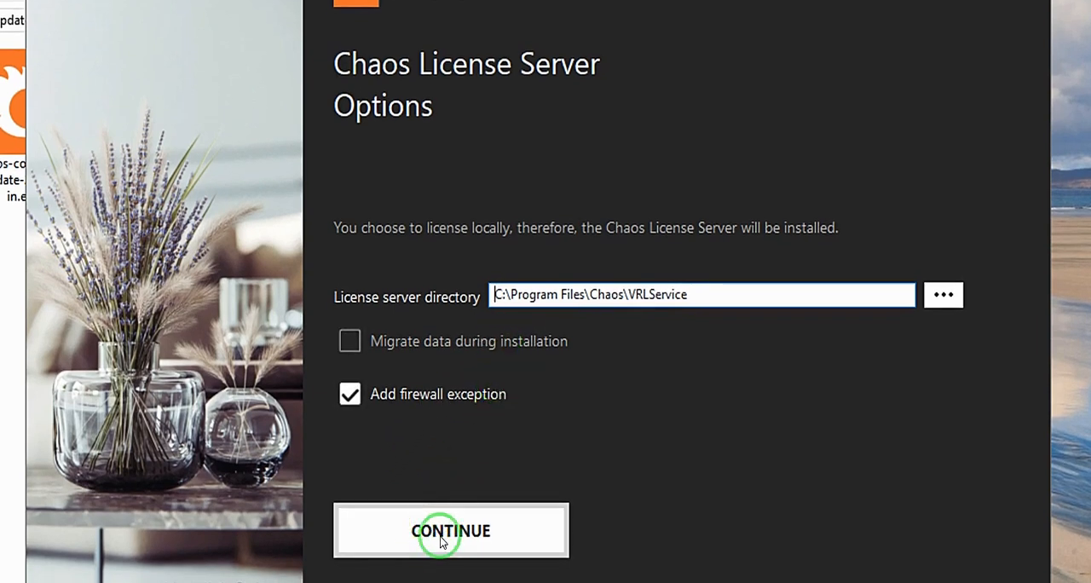
- Accept the license server options and begin installing Chaos Corona for Cinema 4D
click(450, 530)
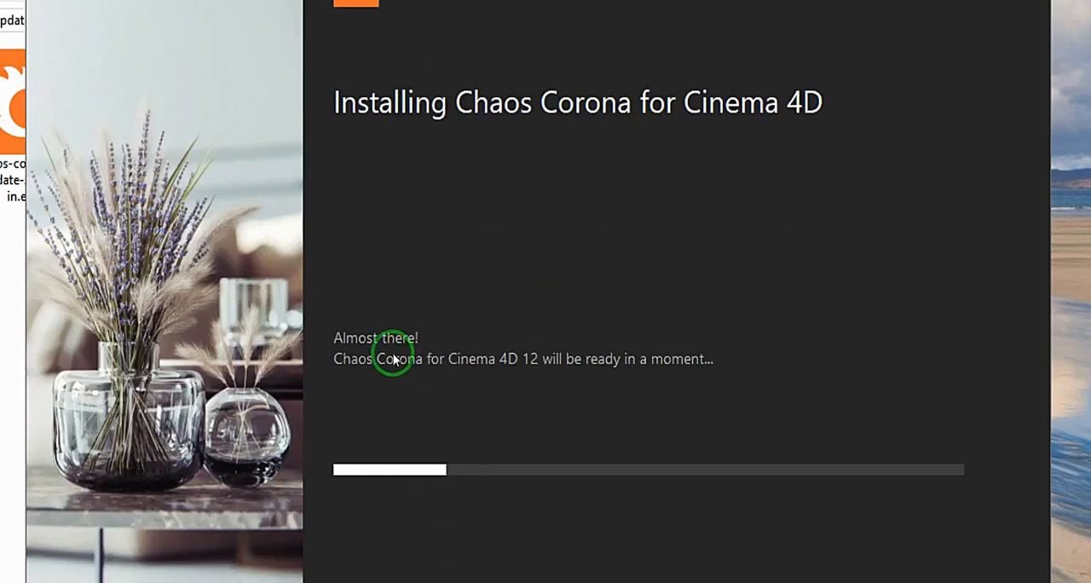
mouse_move(471, 366)
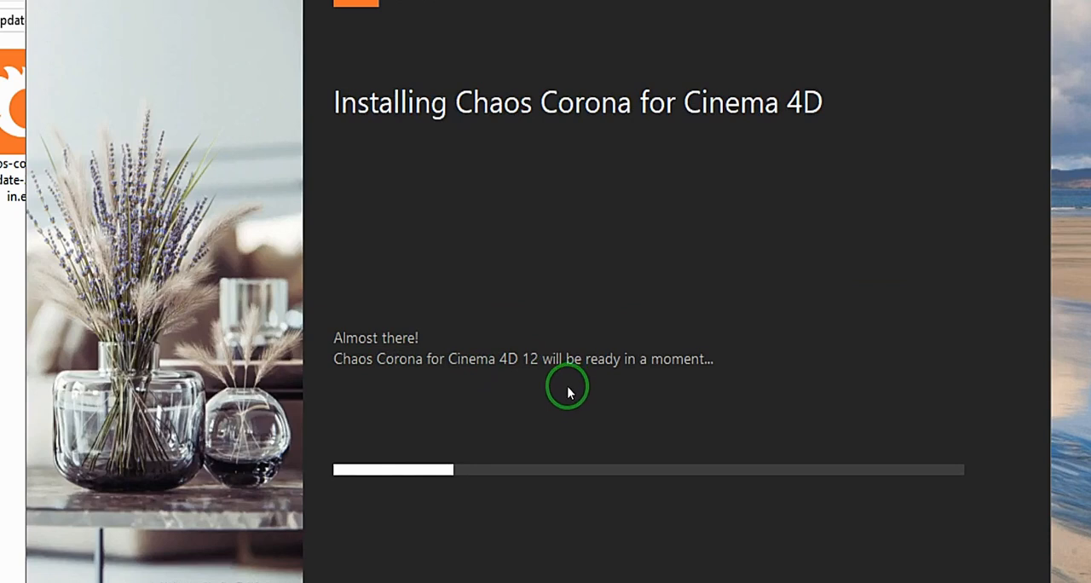
mouse_move(607, 382)
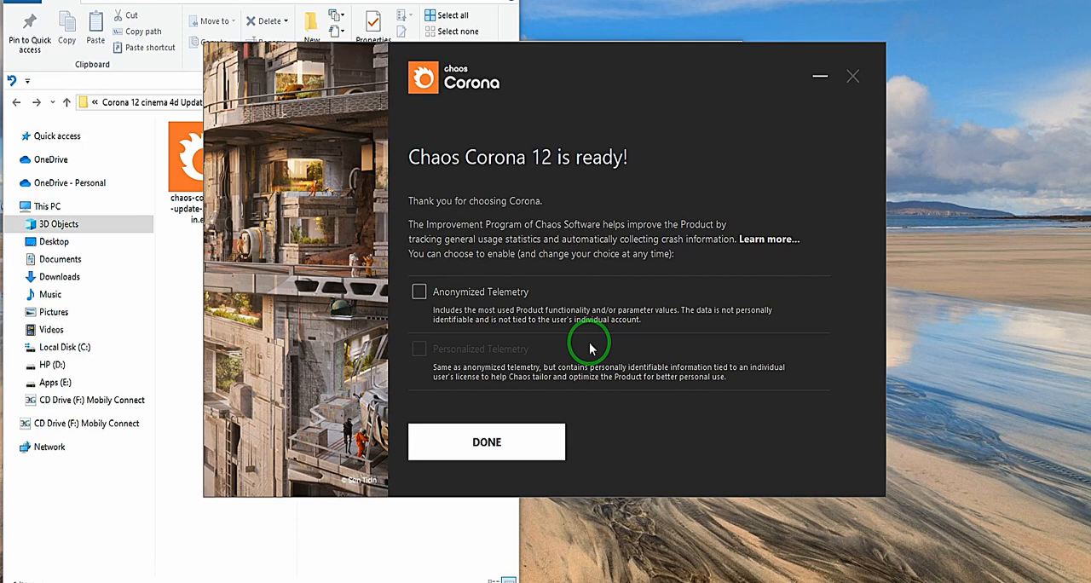
mouse_move(457, 322)
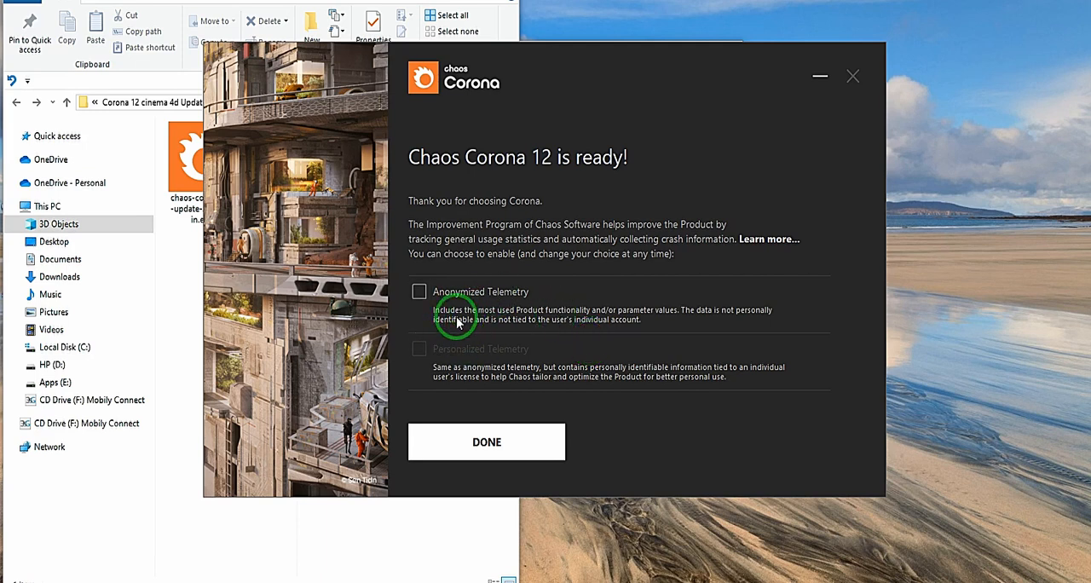
mouse_move(473, 348)
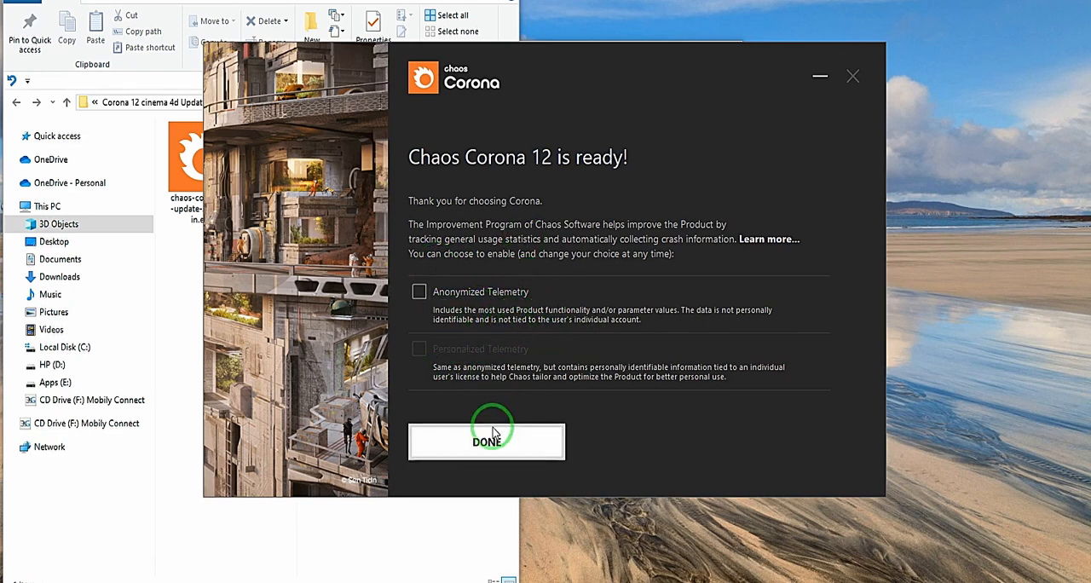
- Finish with telemetry left unchecked and close the Corona Installer
click(485, 441)
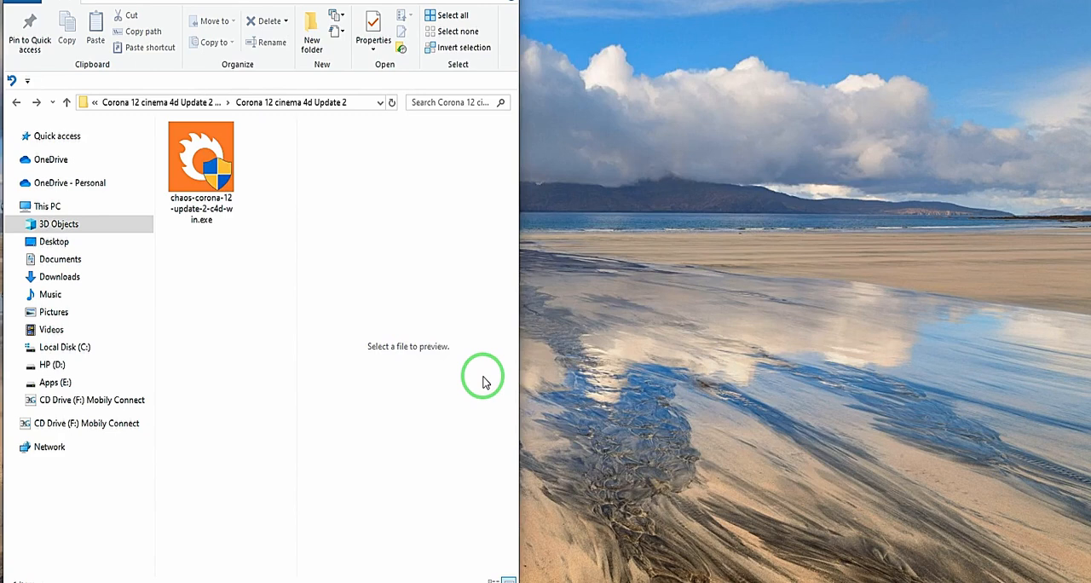
mouse_move(499, 375)
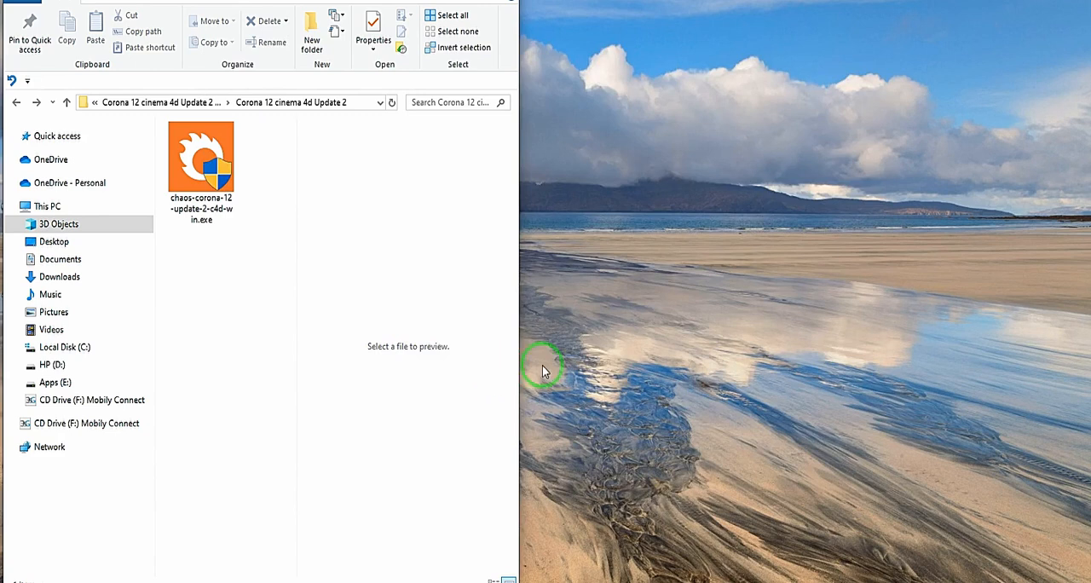
- Launch Cinema 4D, allow it through UAC and dismiss the start screen
double_click(201, 159)
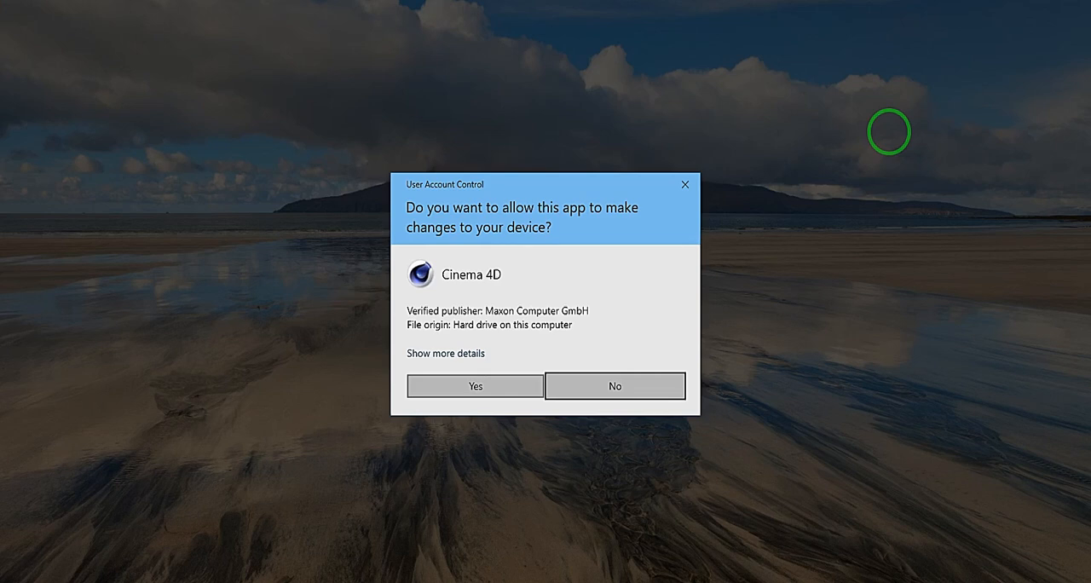
click(474, 385)
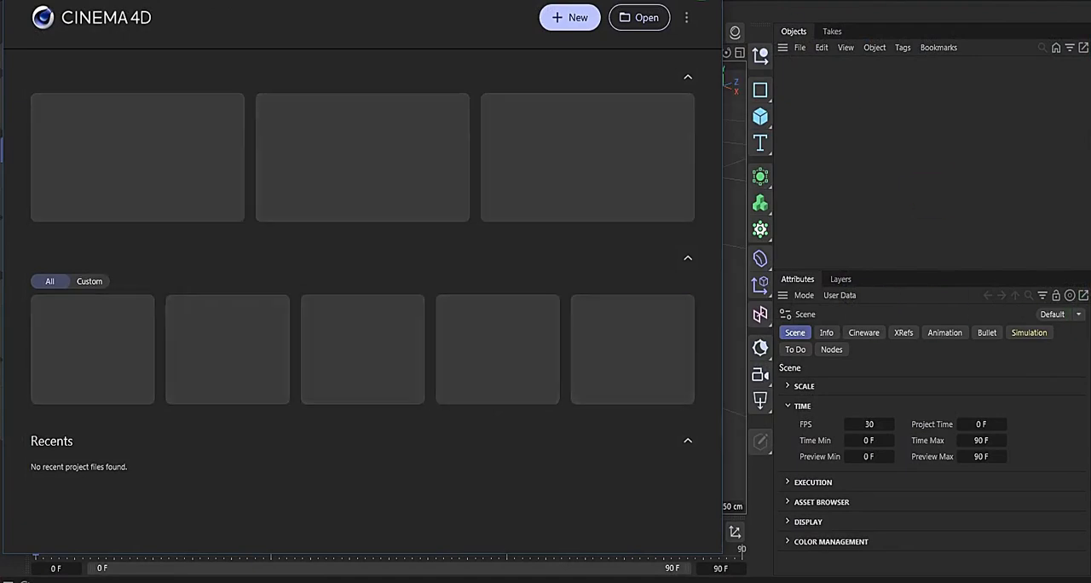
click(576, 17)
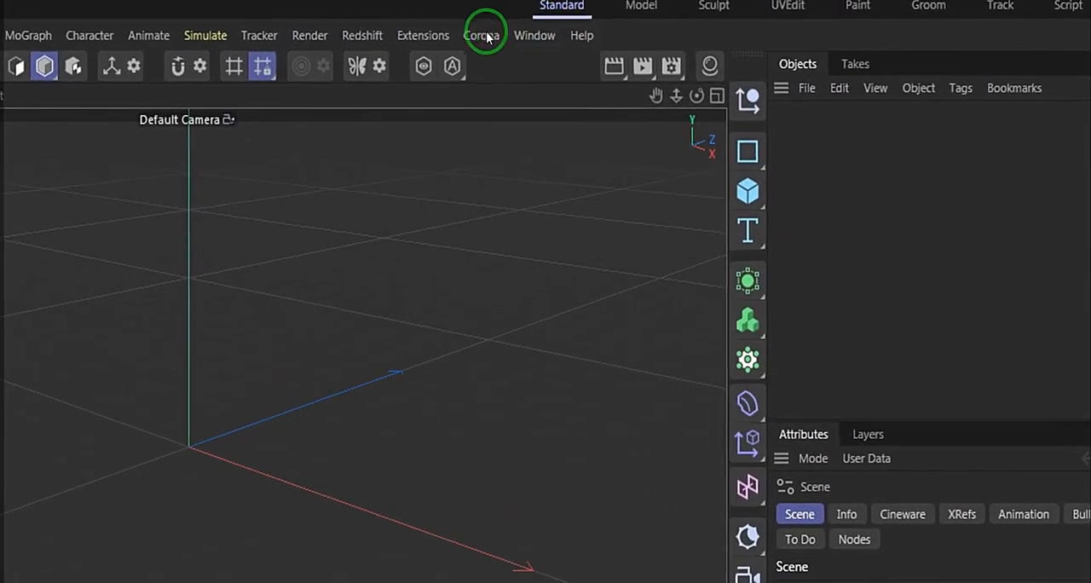
- Use the Corona menu to launch the Cosmos asset browser
click(479, 34)
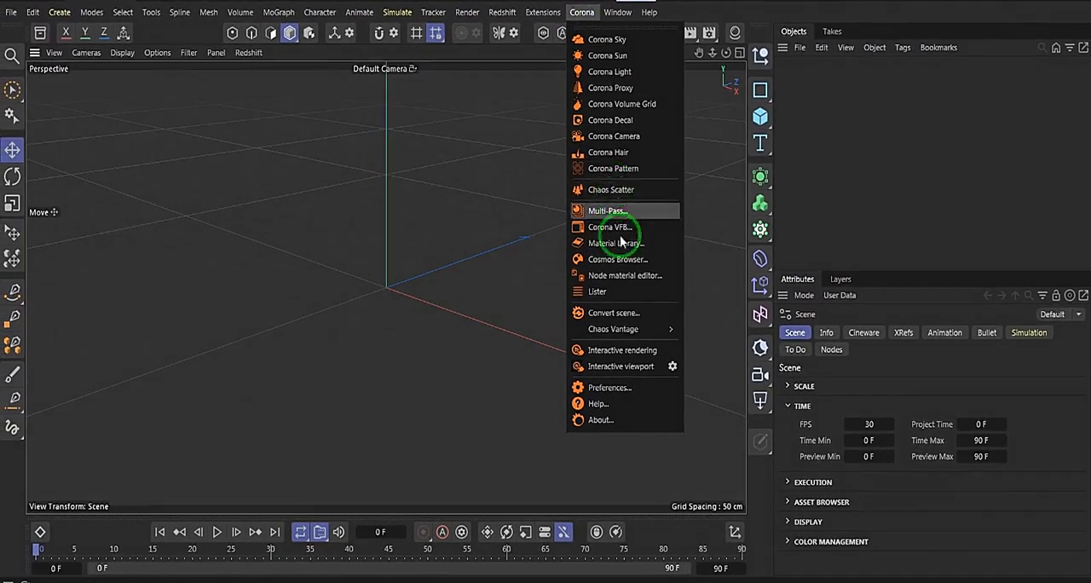
mouse_move(624, 275)
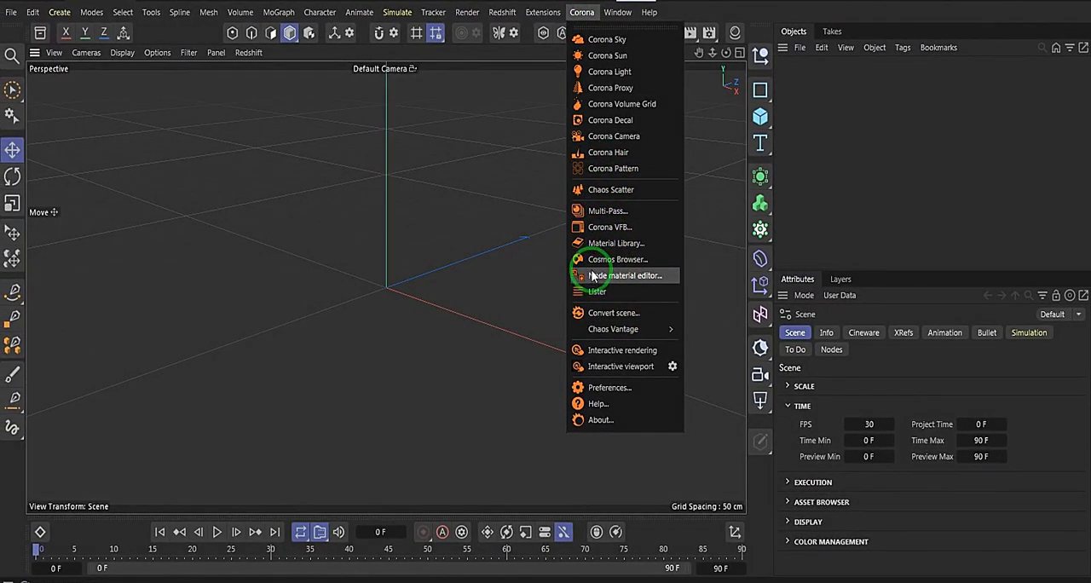
mouse_move(596, 259)
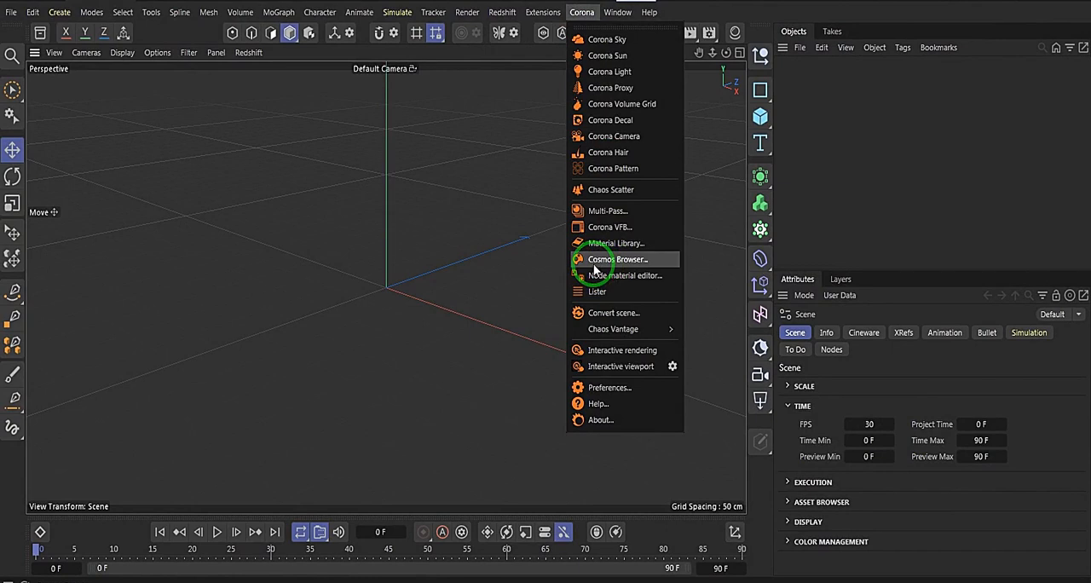
click(617, 259)
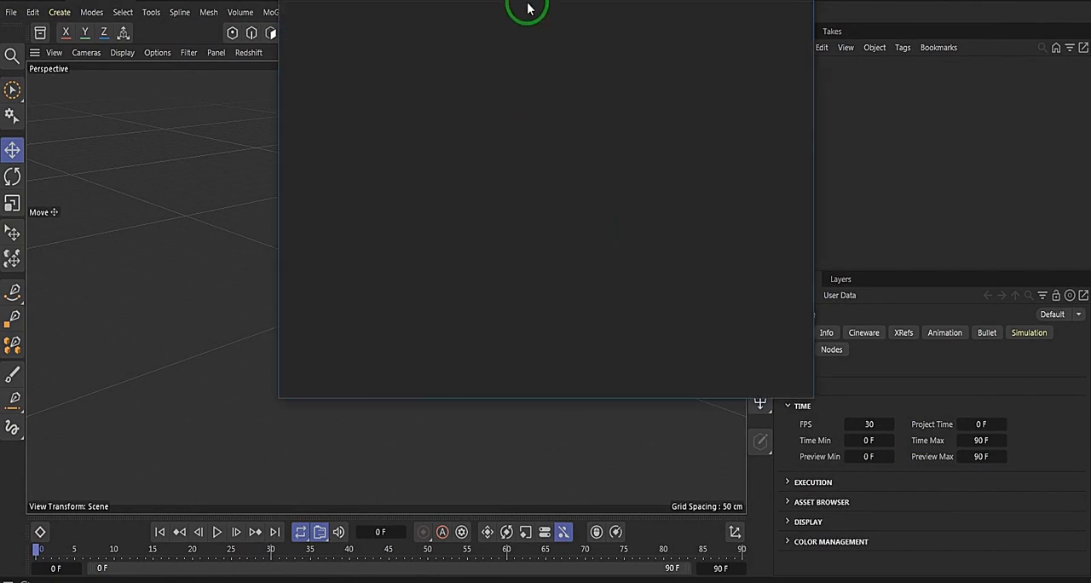
- Try the Corona Material Library and decline downloading it when told it is missing
click(581, 11)
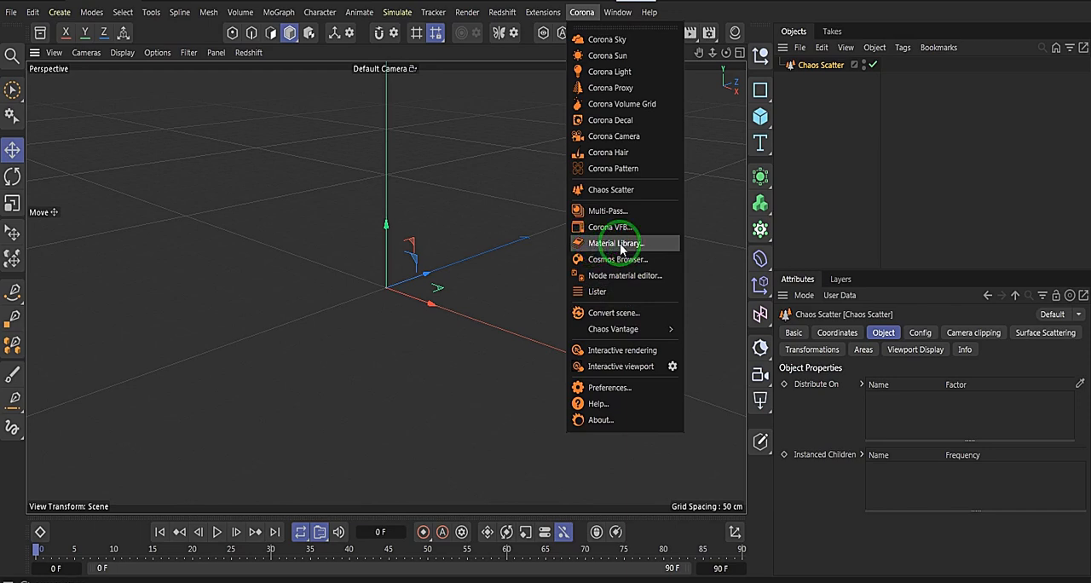
click(613, 242)
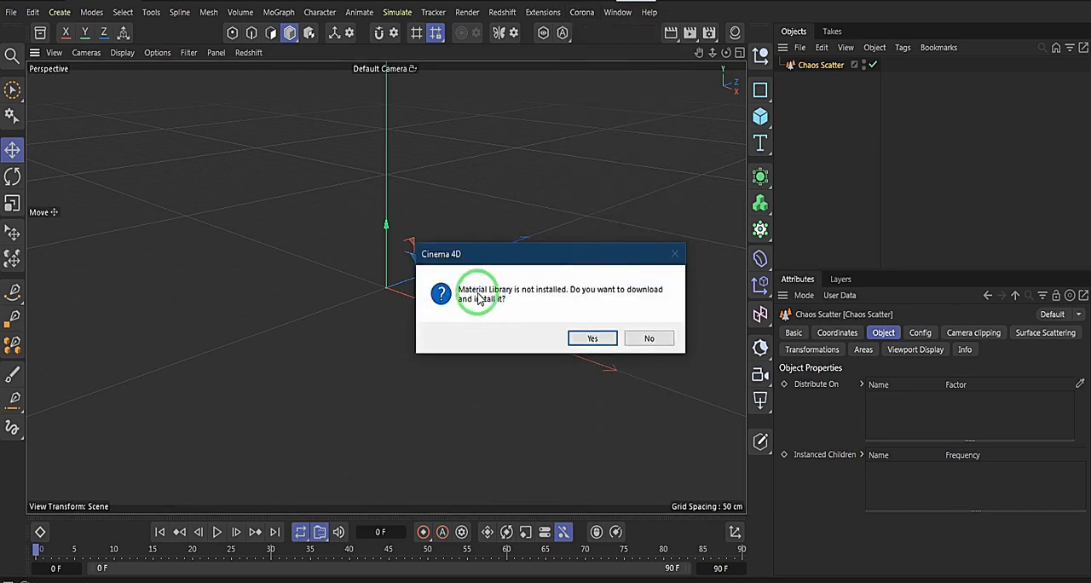
mouse_move(542, 298)
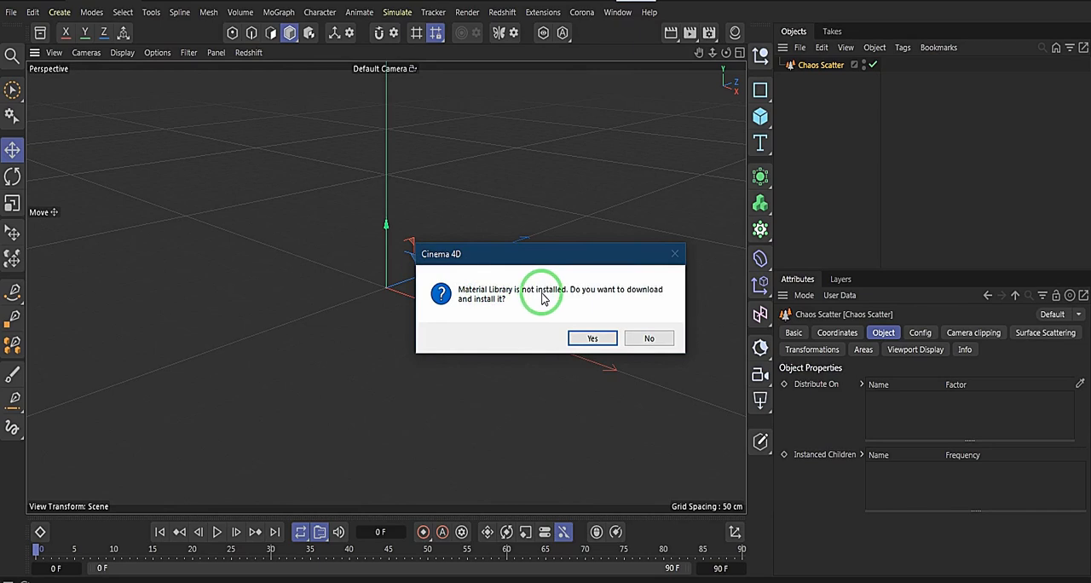
mouse_move(544, 308)
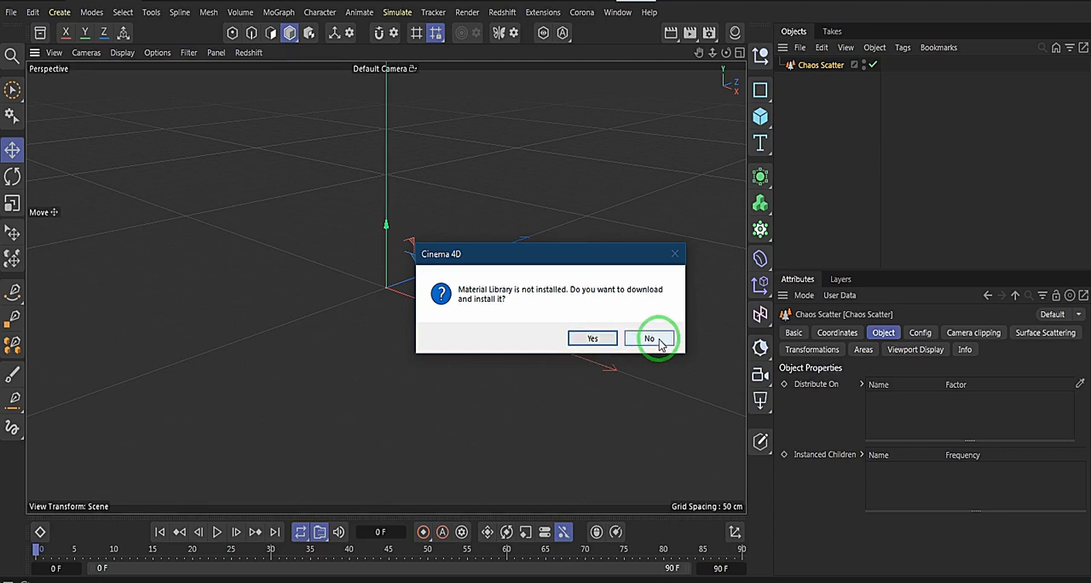
click(648, 338)
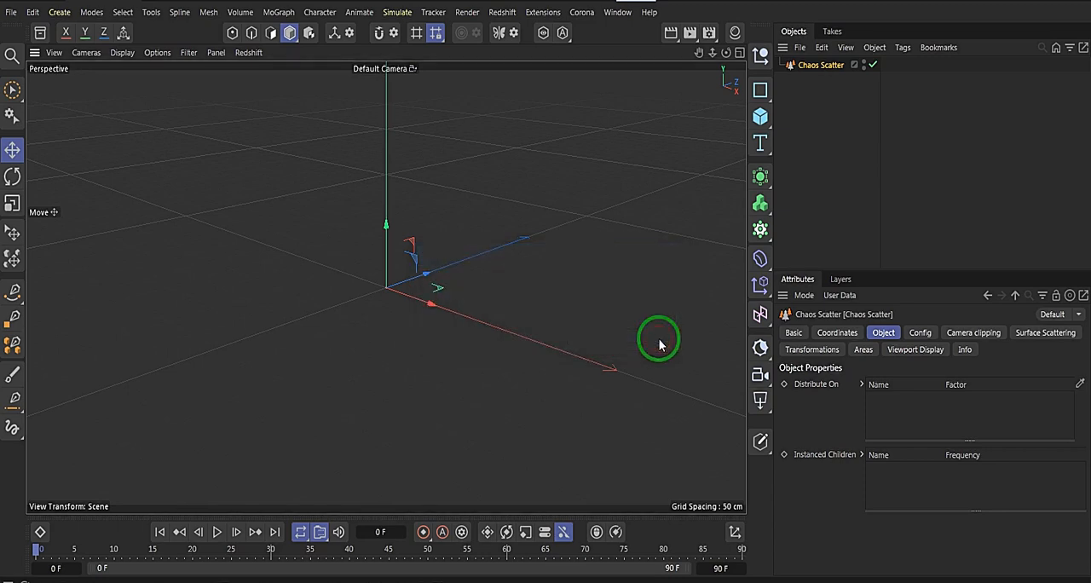